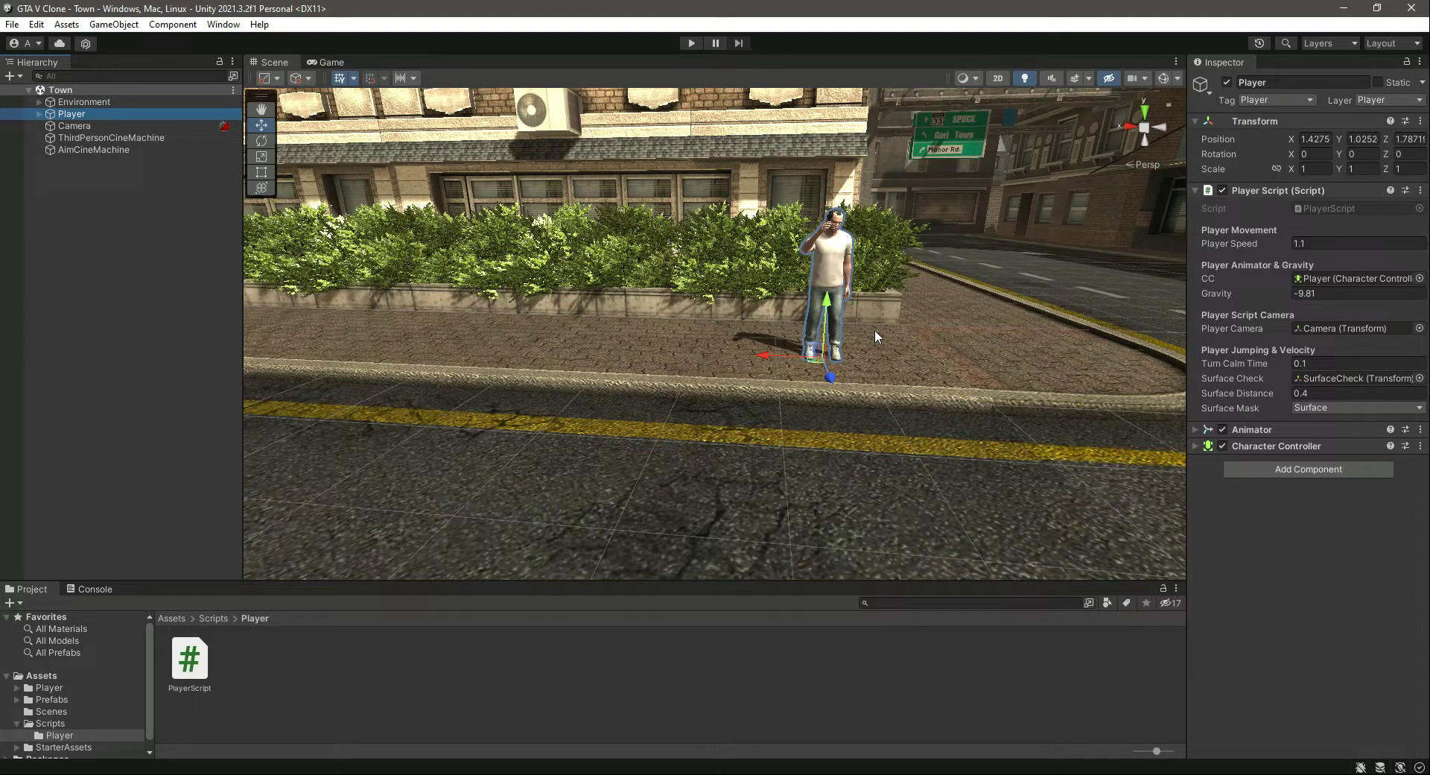
{"action": "mouse_move", "coordinate": [830, 317]}
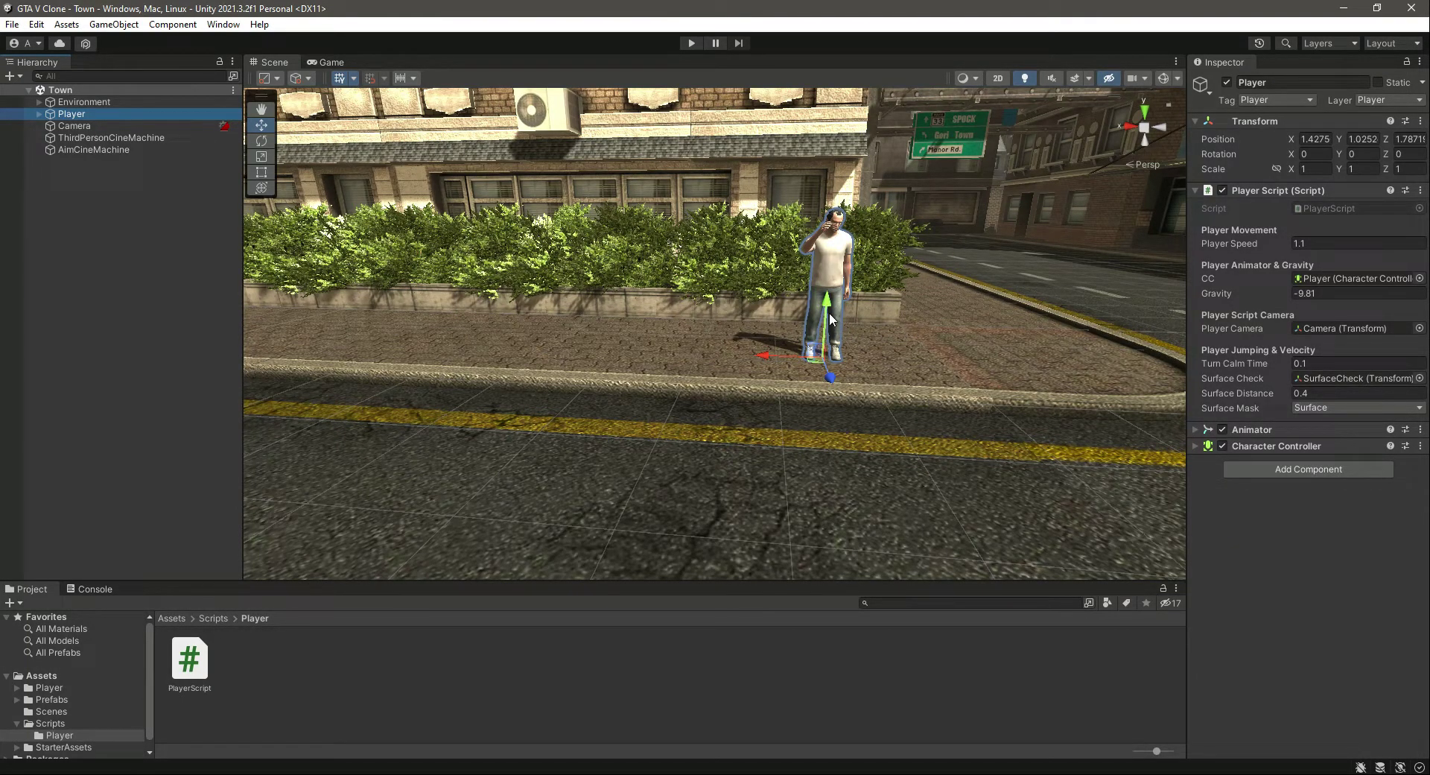
{"action": "mouse_move", "coordinate": [847, 275]}
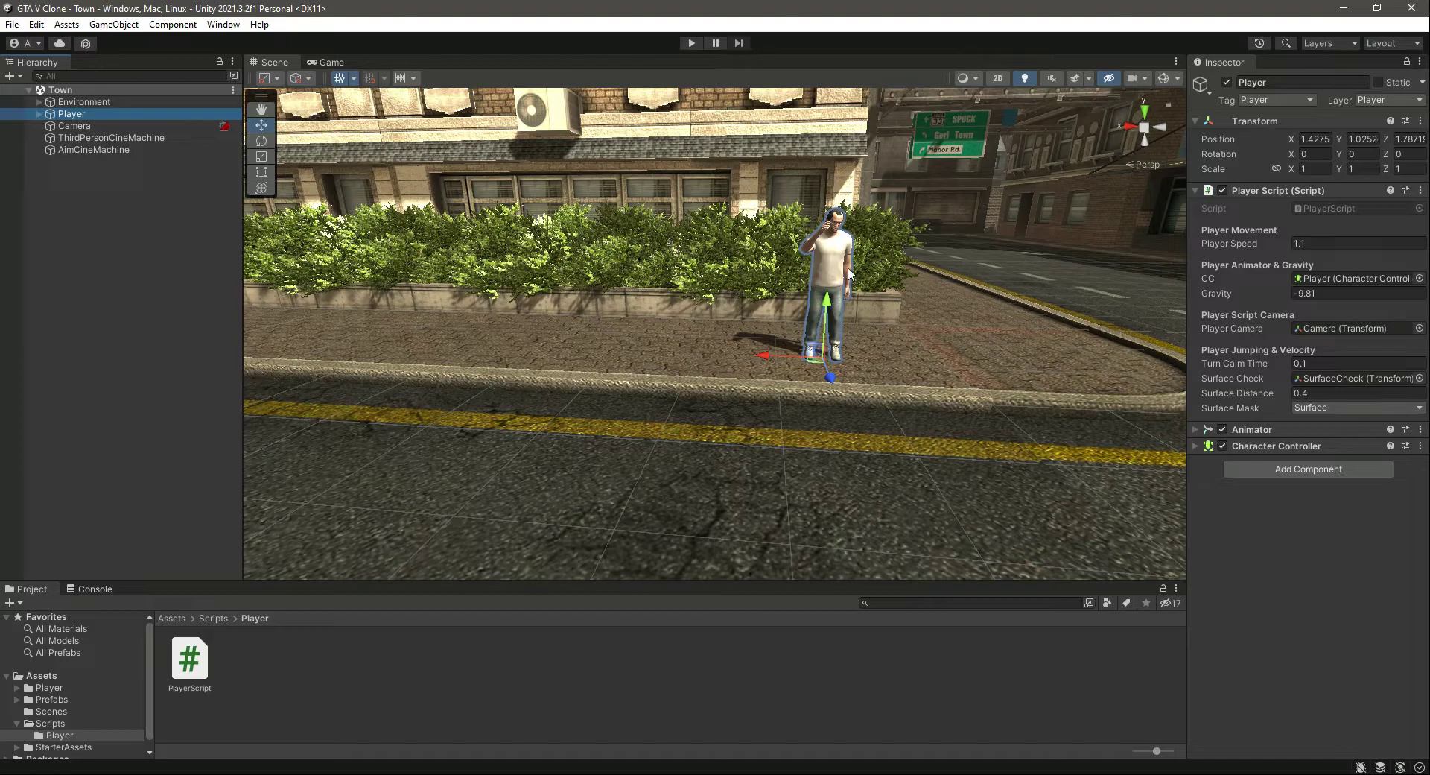
{"action": "mouse_move", "coordinate": [837, 237]}
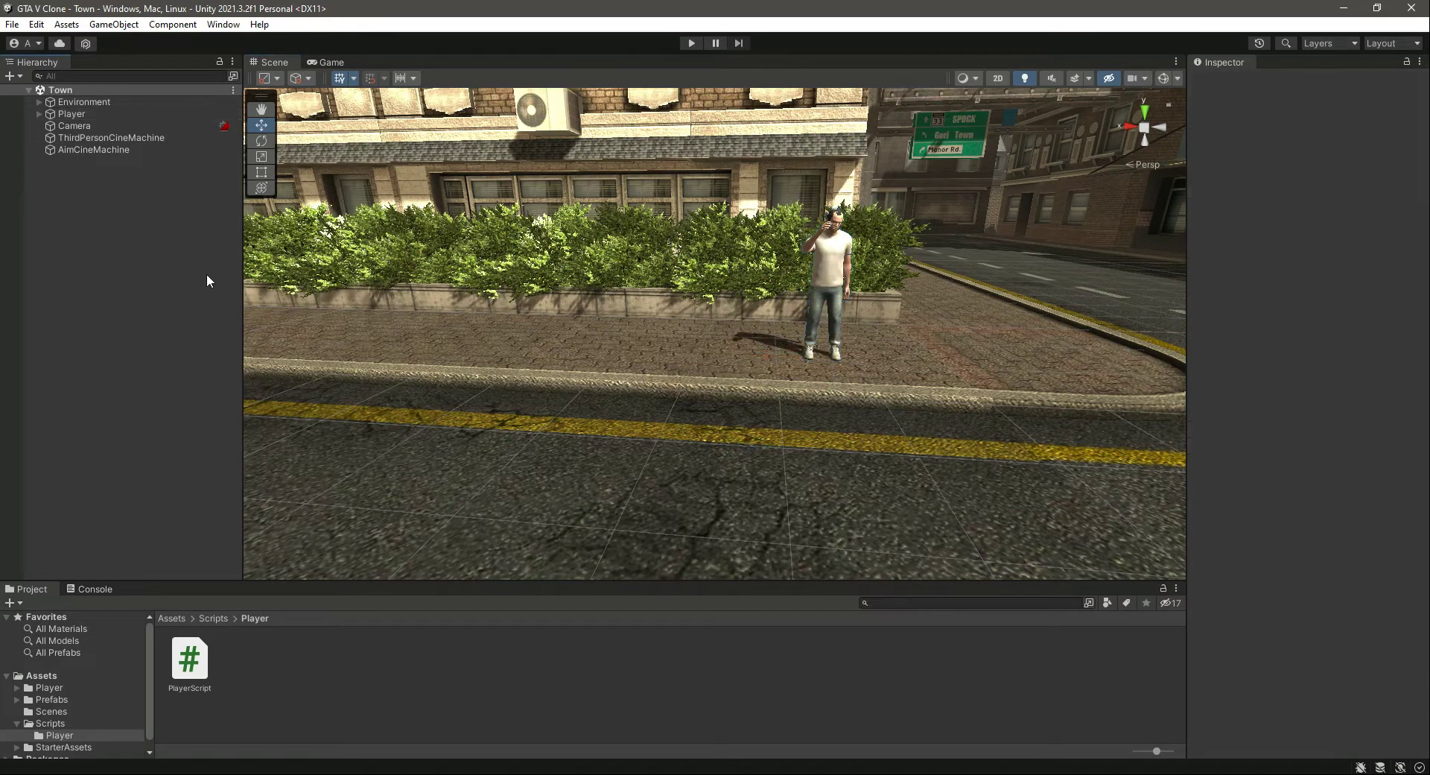
Reach the Input Manager axes through Edit > Project Settings.
{"action": "left_click", "coordinate": [12, 23]}
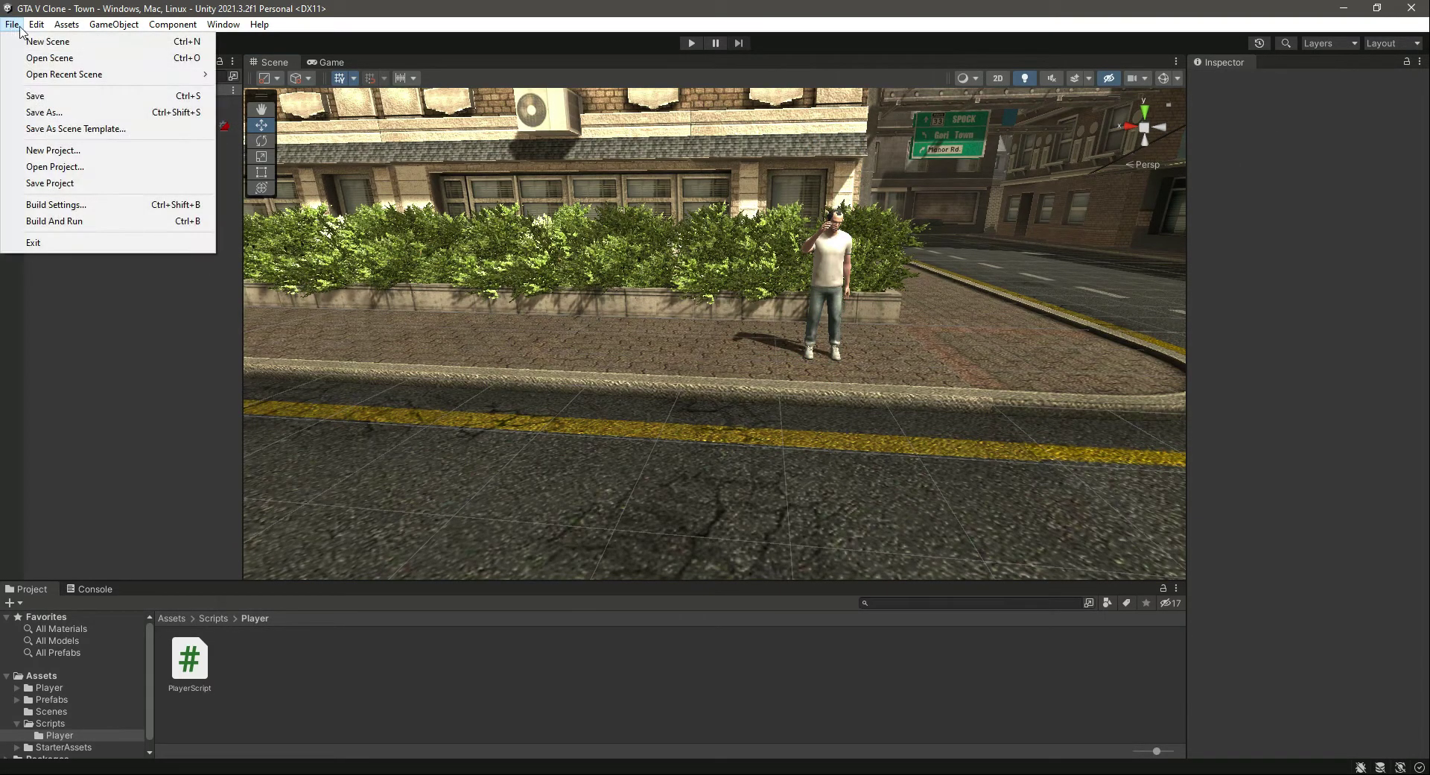
{"action": "left_click", "coordinate": [35, 24]}
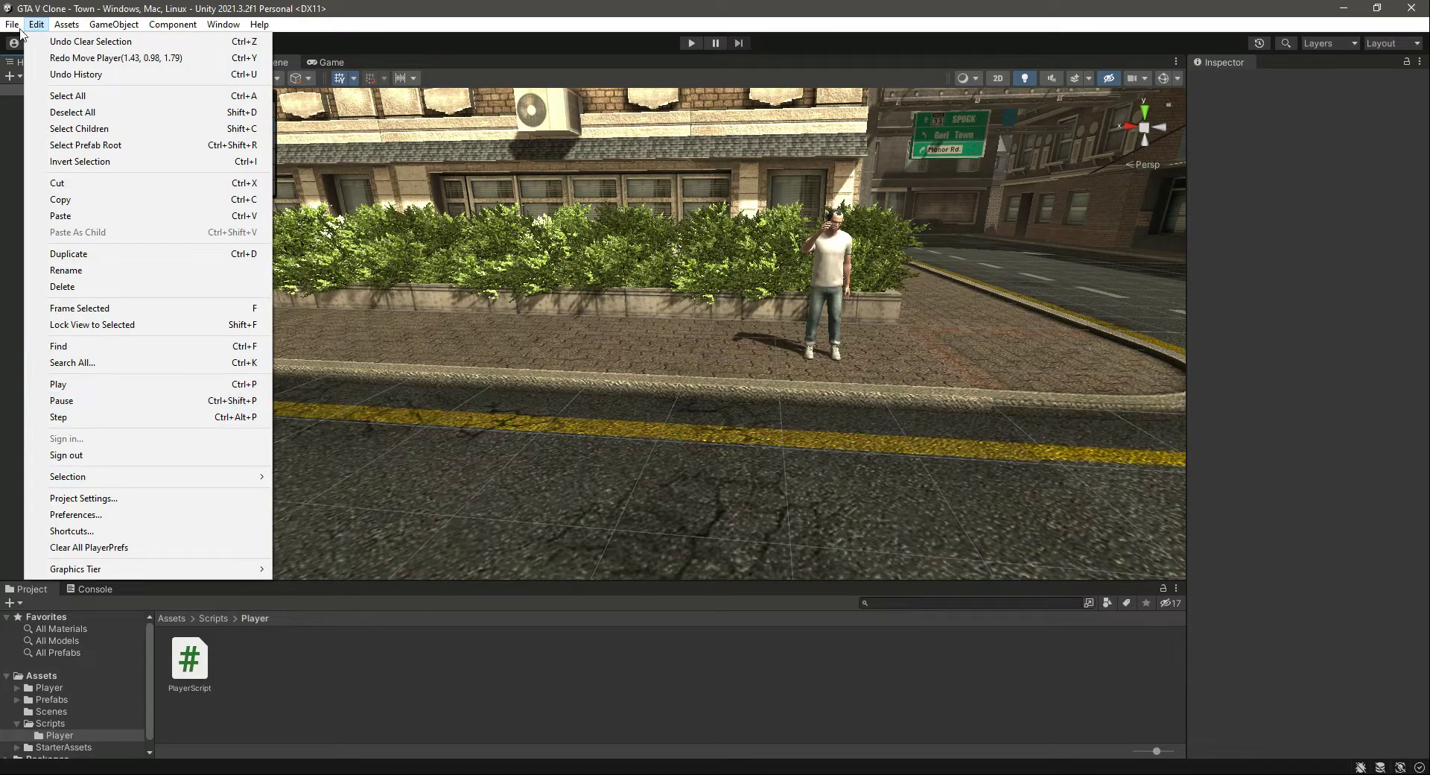
{"action": "left_click", "coordinate": [84, 498]}
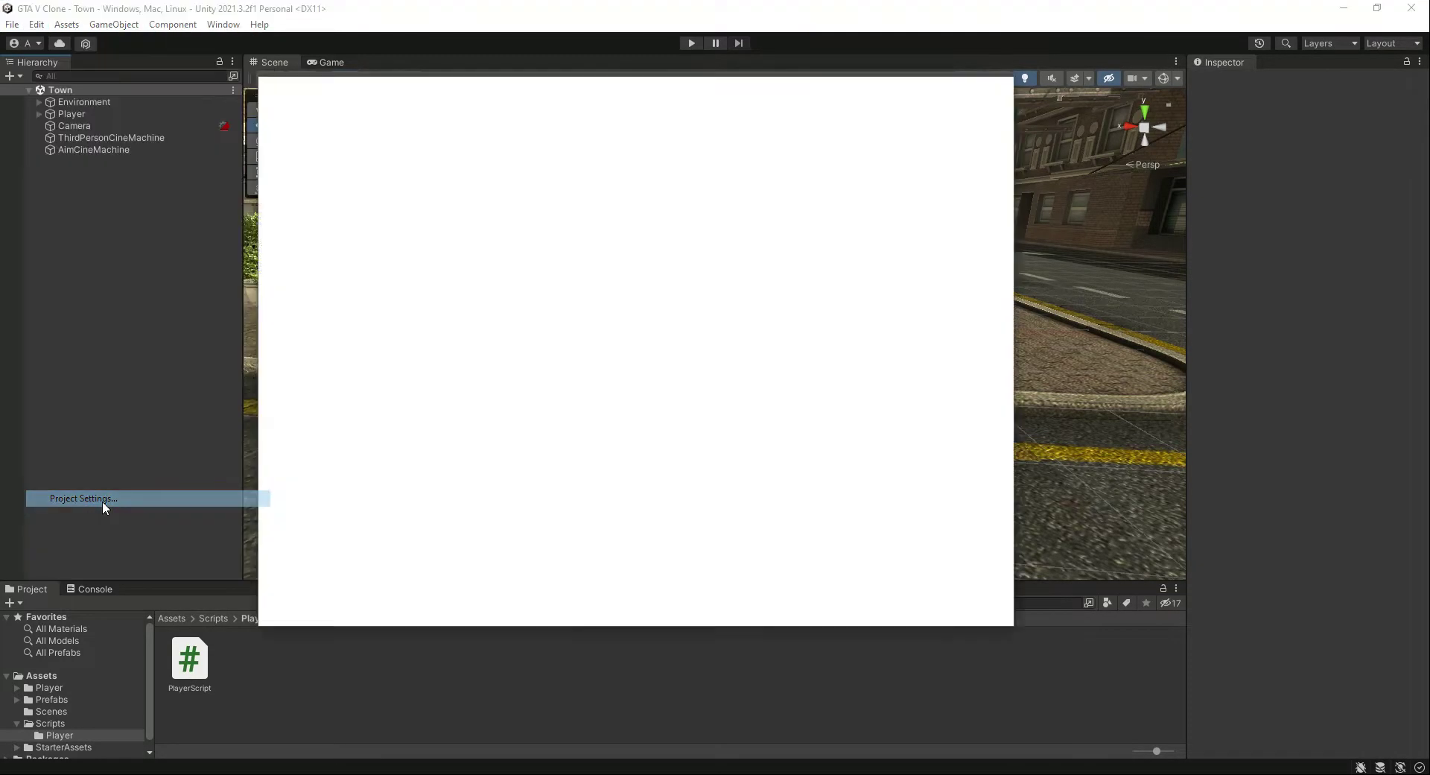
{"action": "left_click", "coordinate": [82, 498]}
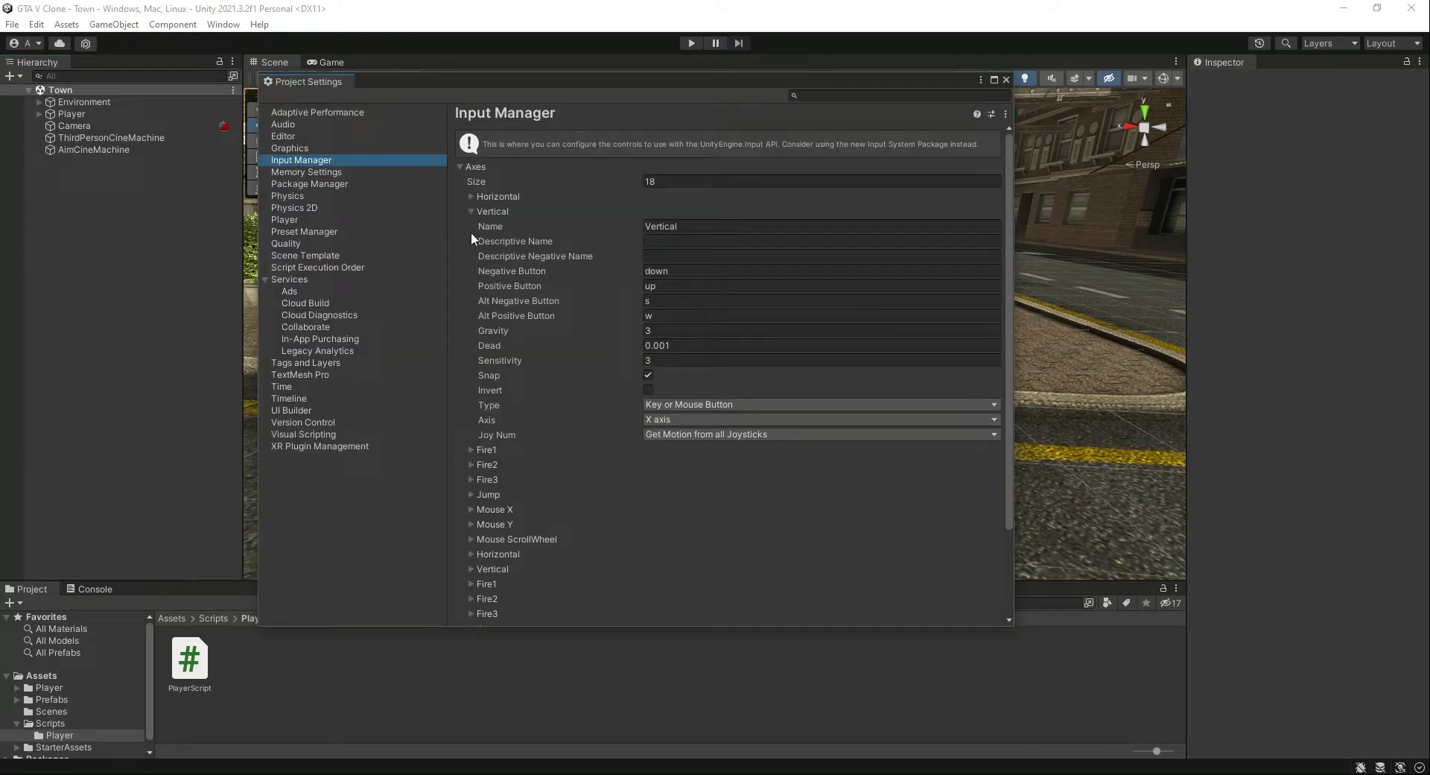
Collapse the Vertical axis and expand Jump to see its Positive Button is space.
{"action": "left_click", "coordinate": [471, 210]}
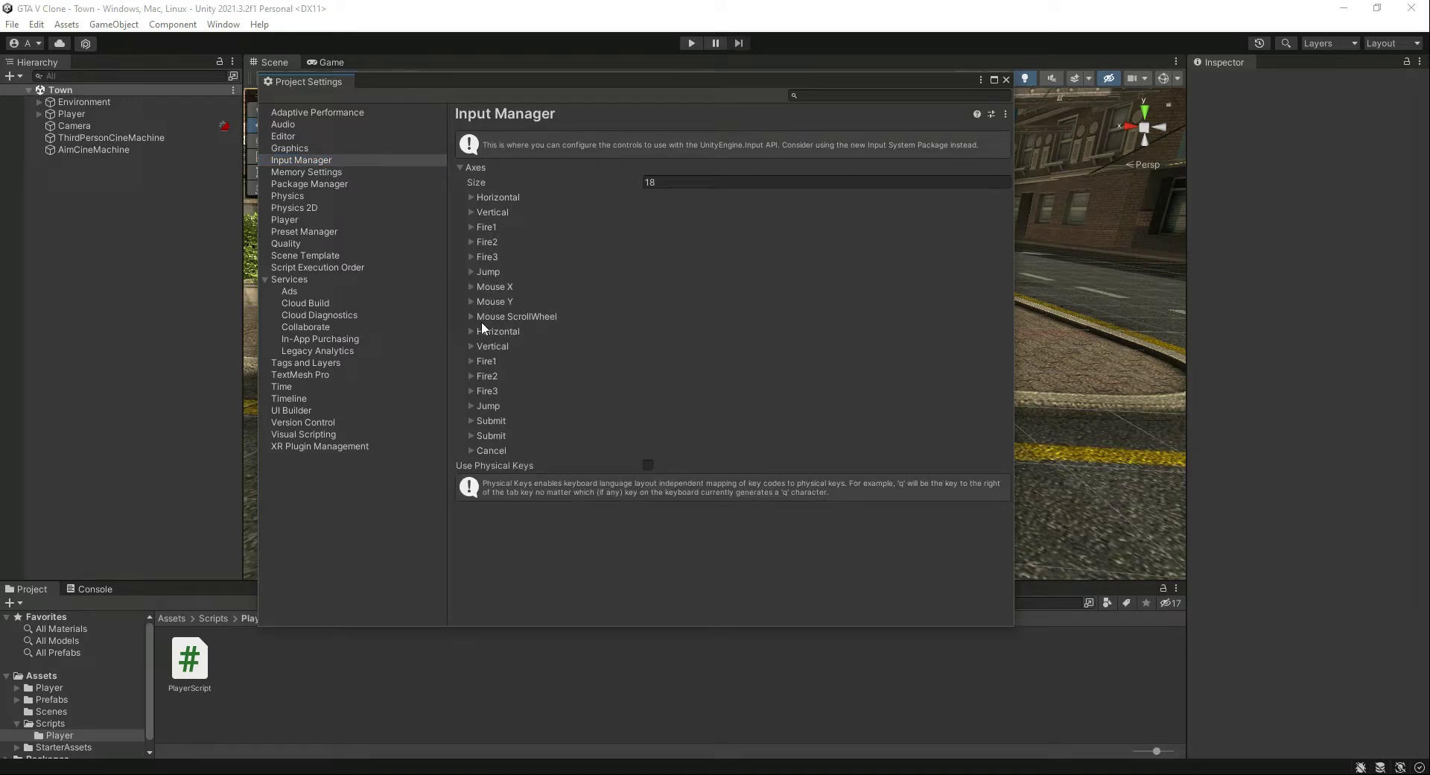
{"action": "left_click", "coordinate": [471, 405]}
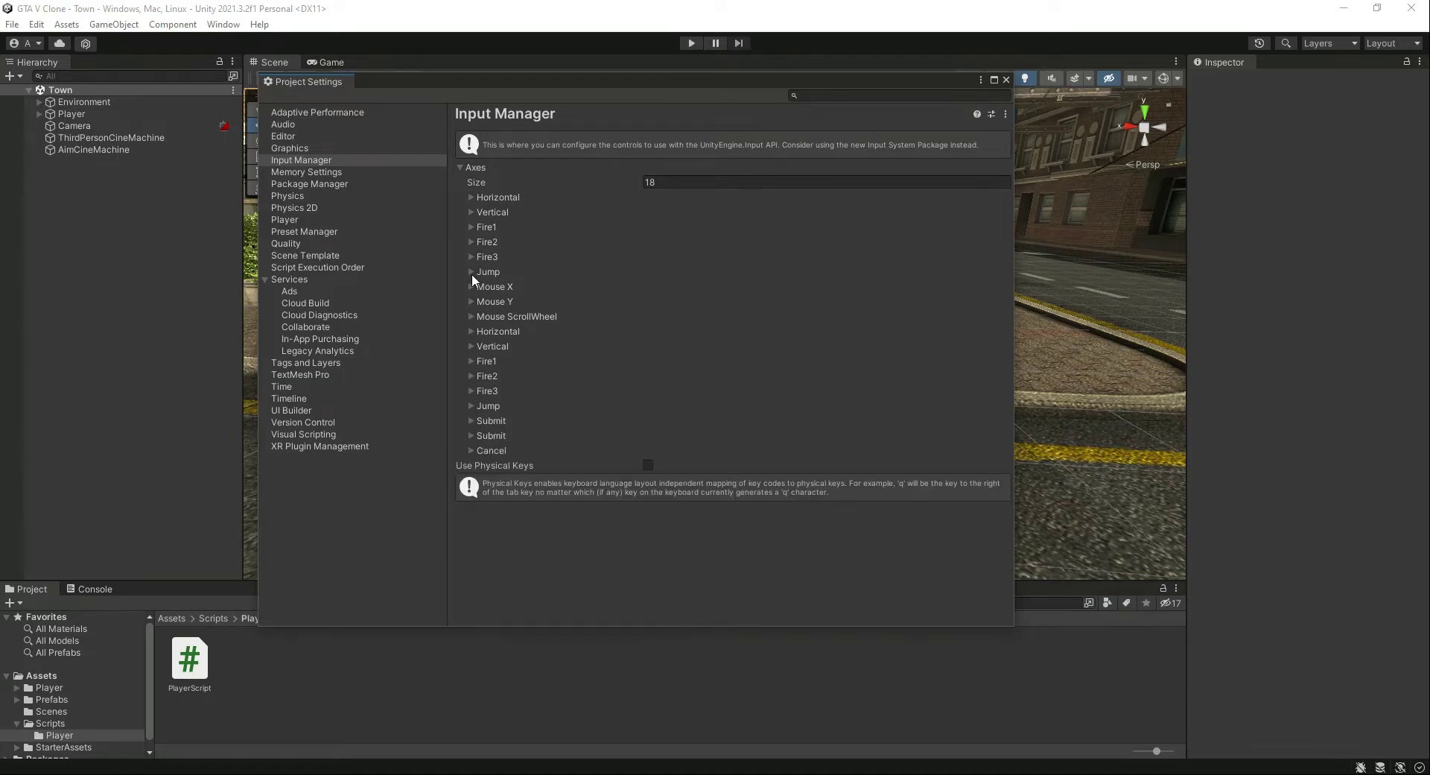
{"action": "left_click", "coordinate": [472, 271]}
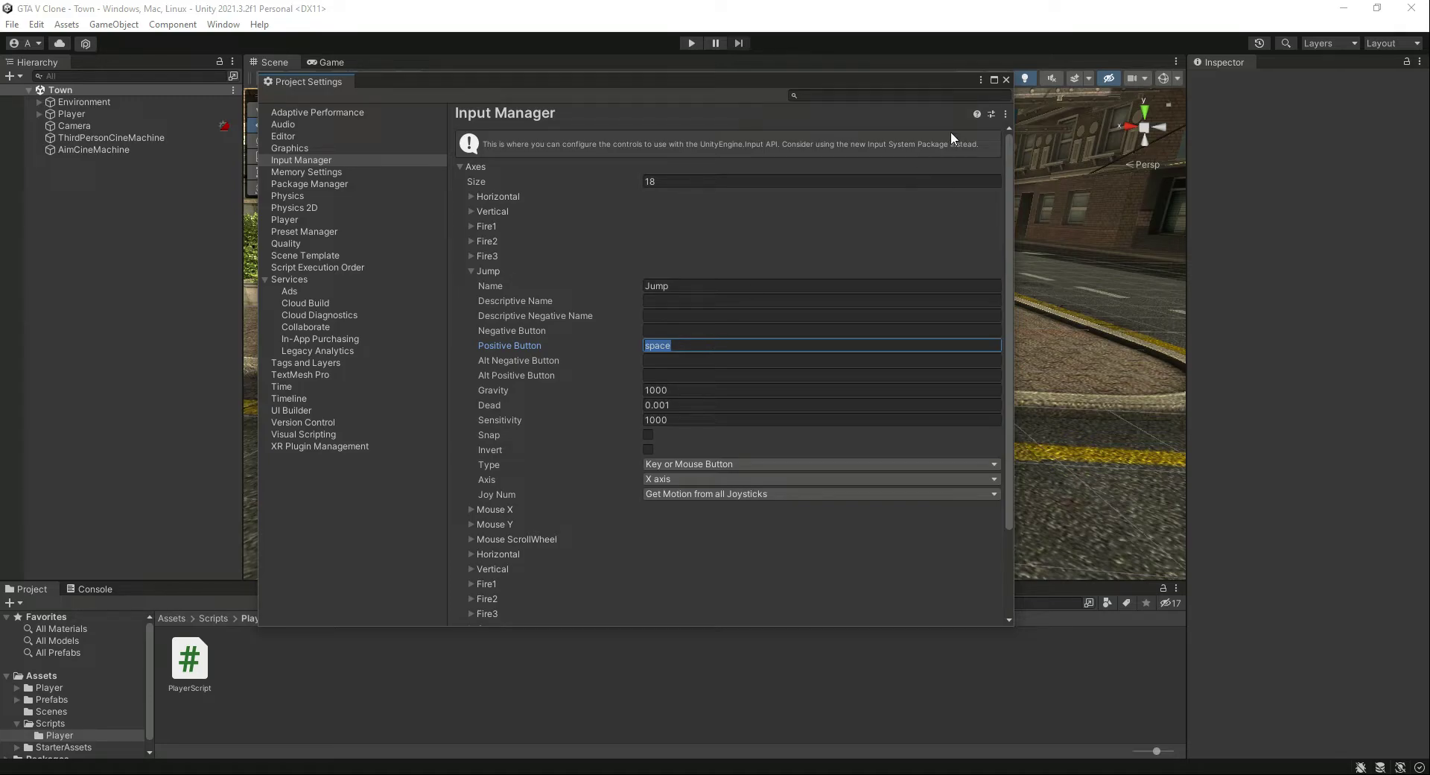
{"action": "left_click", "coordinate": [1006, 81]}
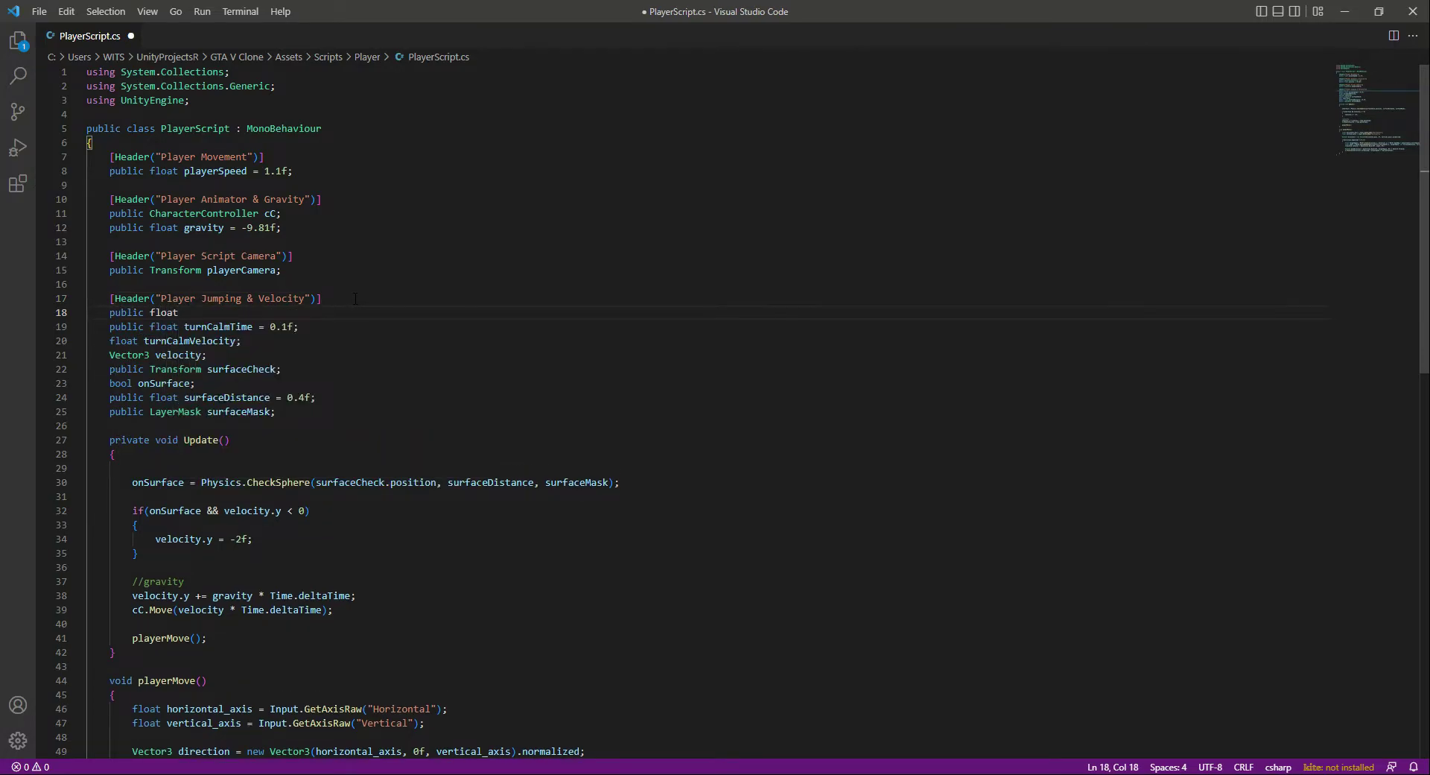
Declare public float jumpRange = 1f under the Player Jumping & Velocity header.
{"action": "type", "text": "jumpRange = 1f;"}
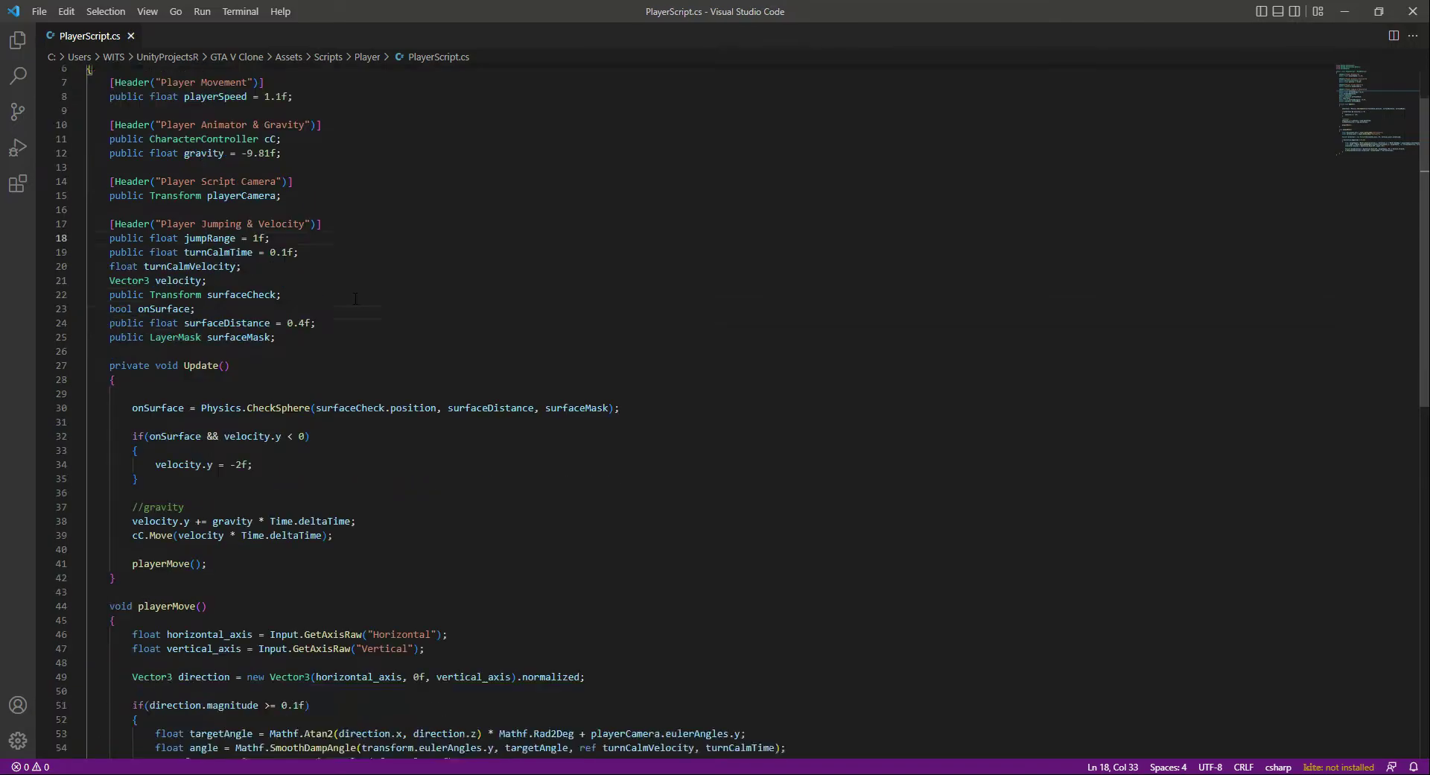
{"action": "scroll", "scroll_direction": "down", "scroll_amount": 3}
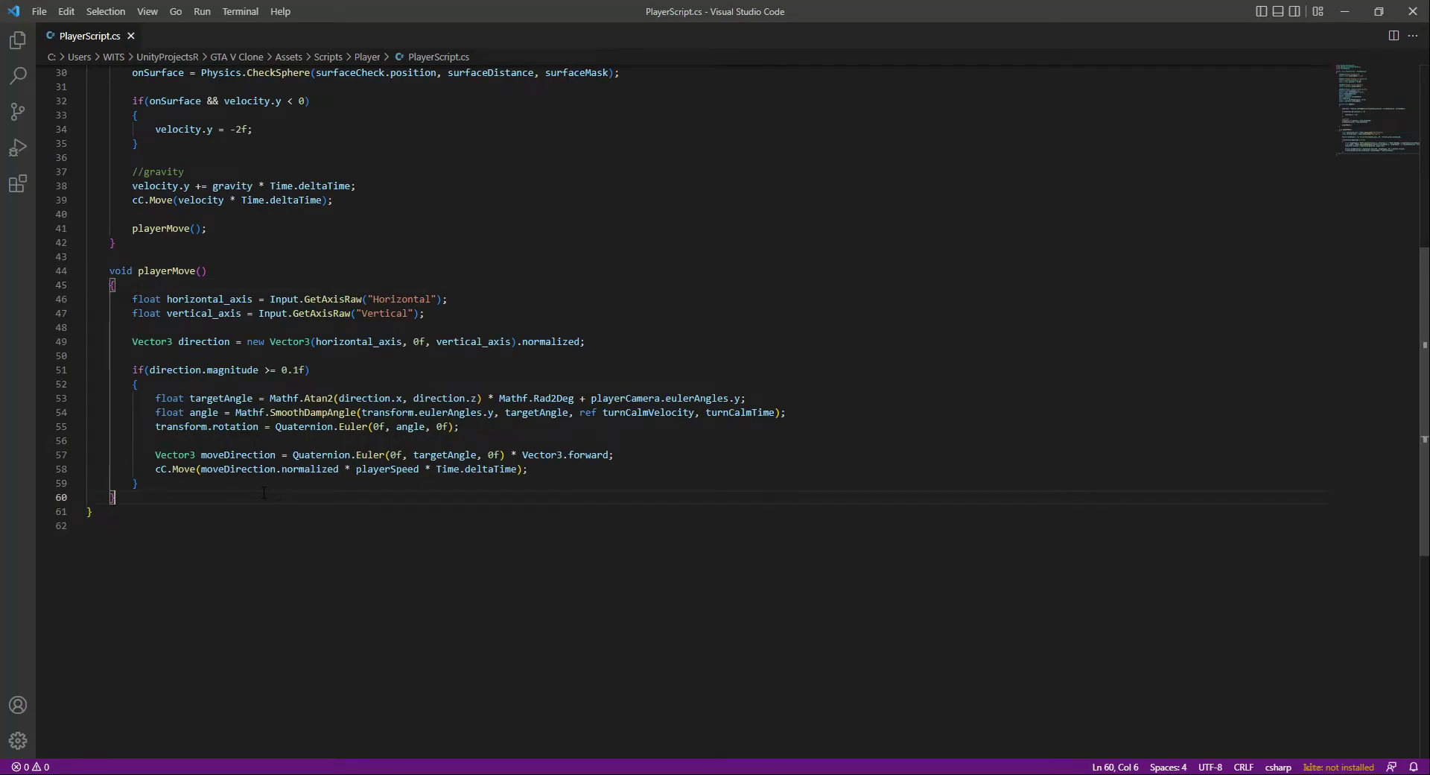
Write void Jump() setting velocity.y = Mathf.Sqrt(jumpRange * -2 * gravity);.
{"action": "type", "text": "void"}
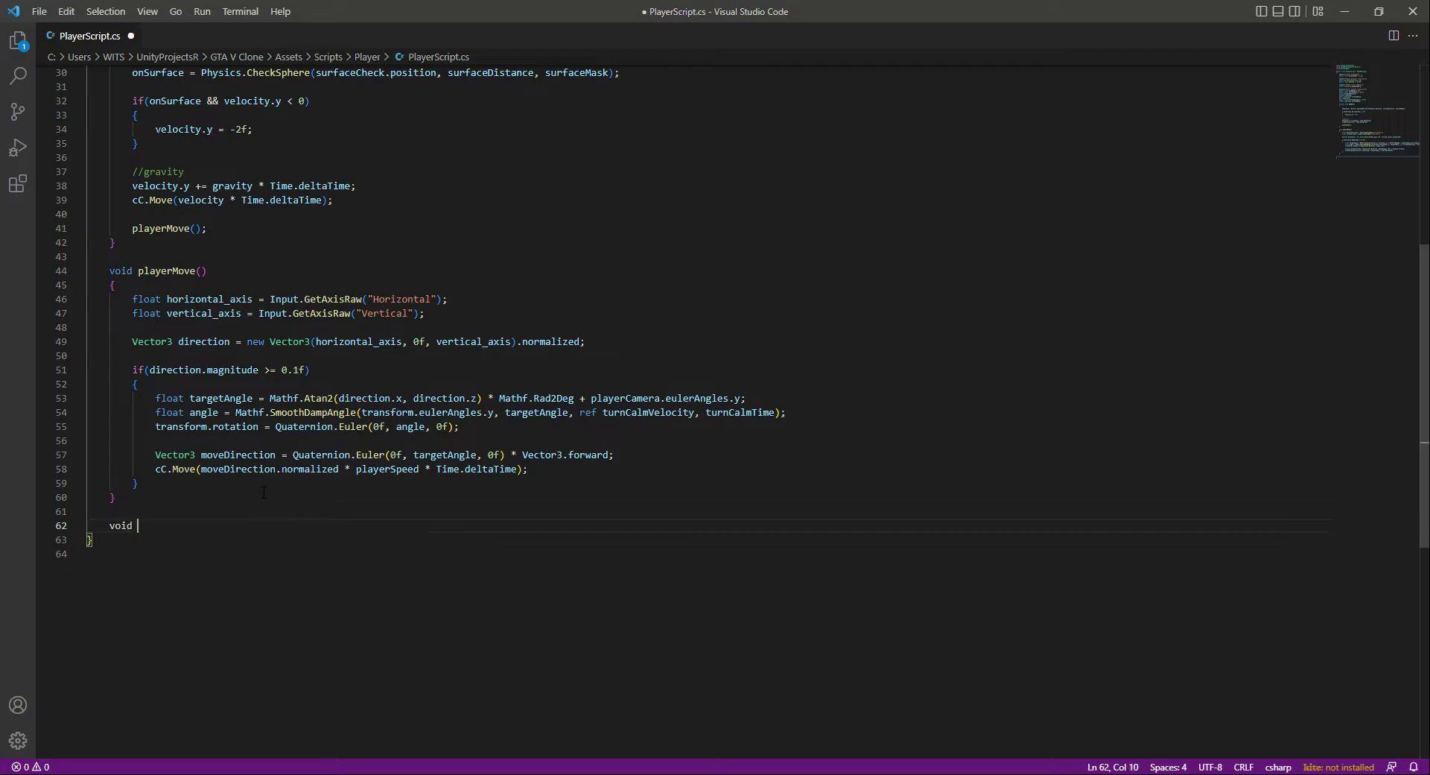
{"action": "type", "text": "Jump("}
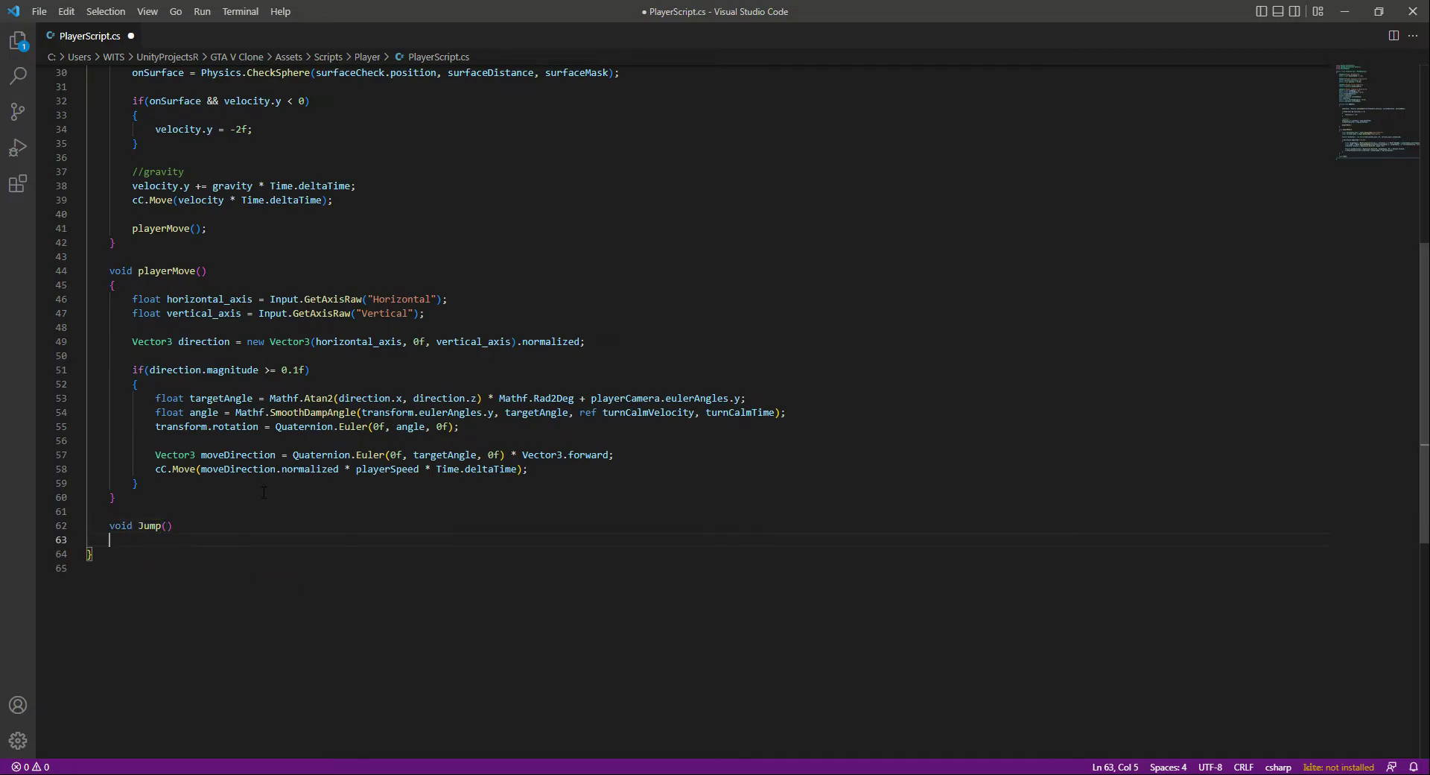
{"action": "type", "text": "{"}
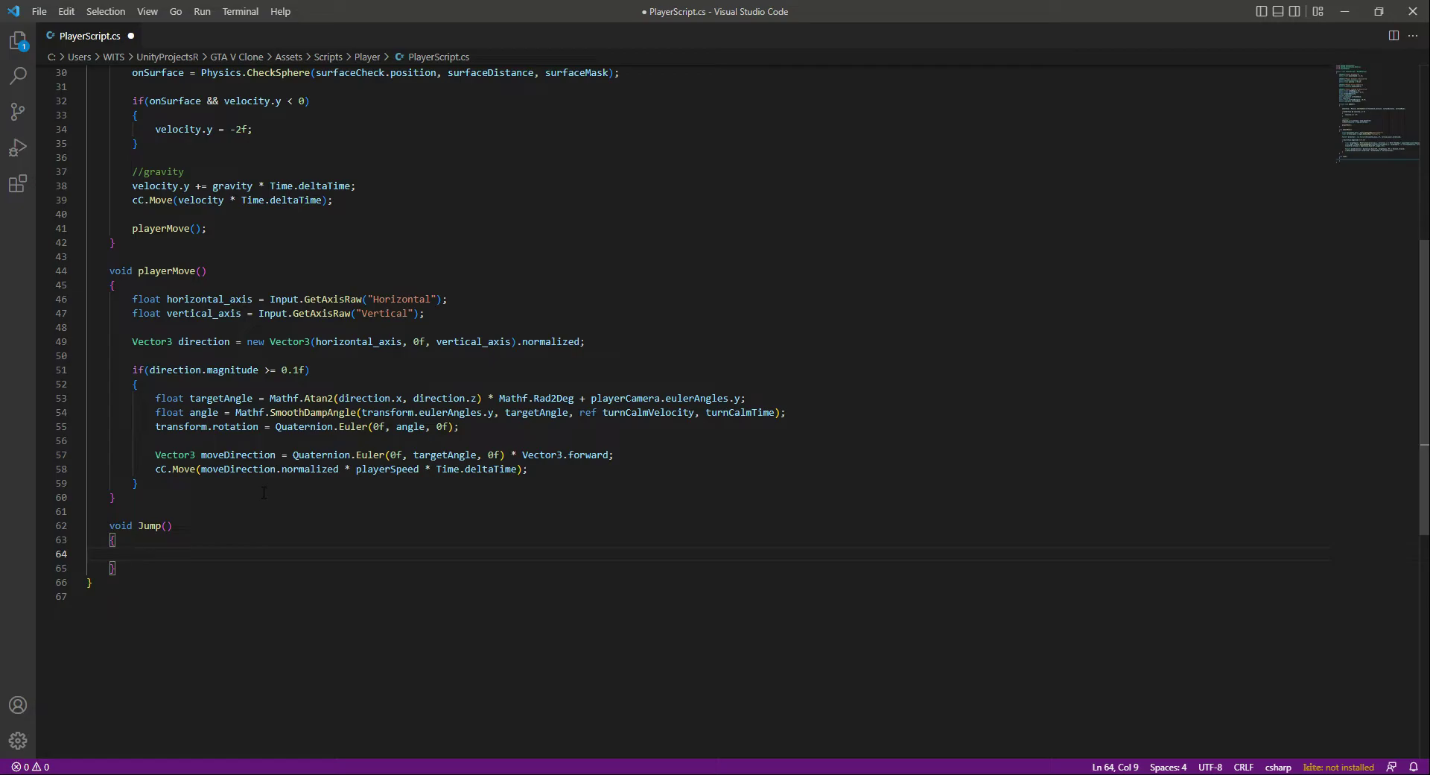
{"action": "type", "text": "velocity.y"}
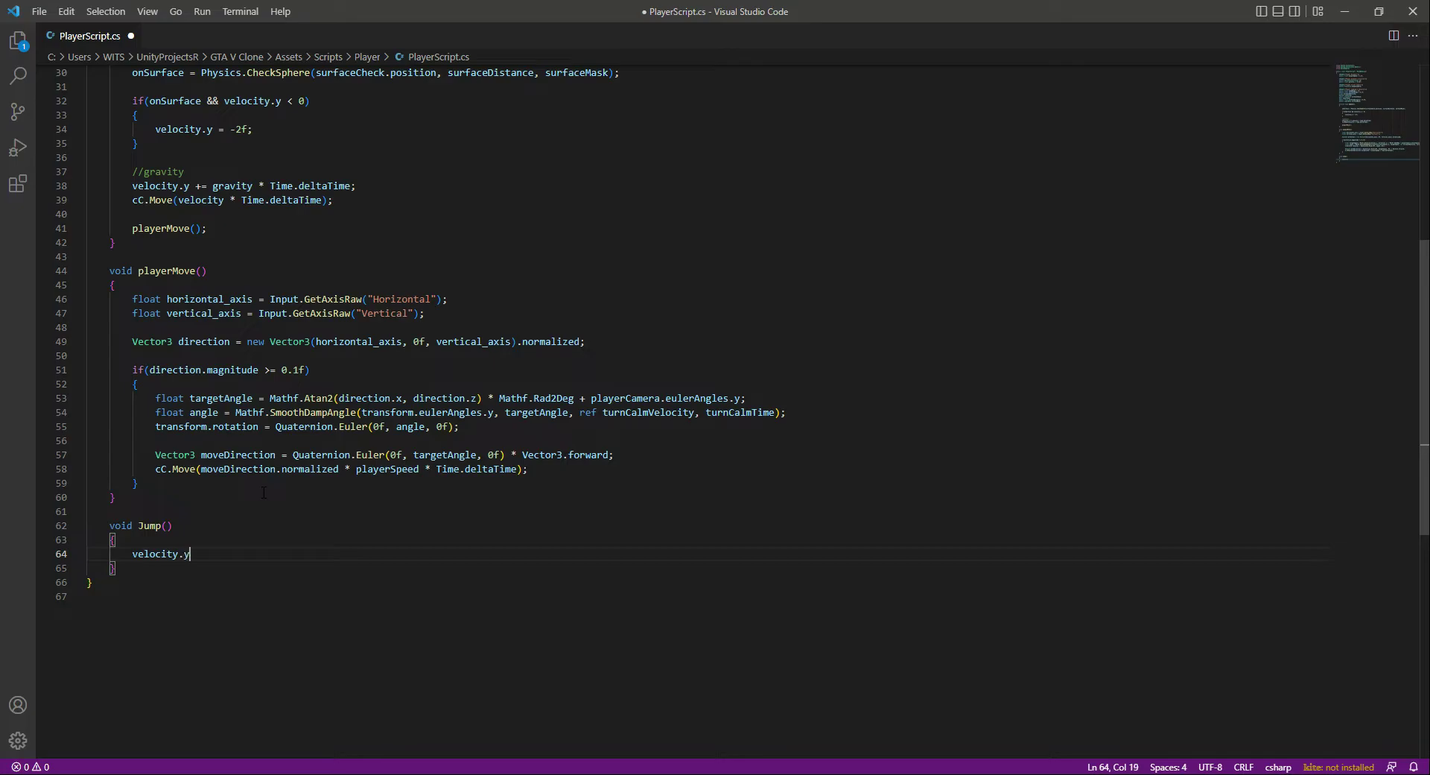
{"action": "type", "text": "= Math"}
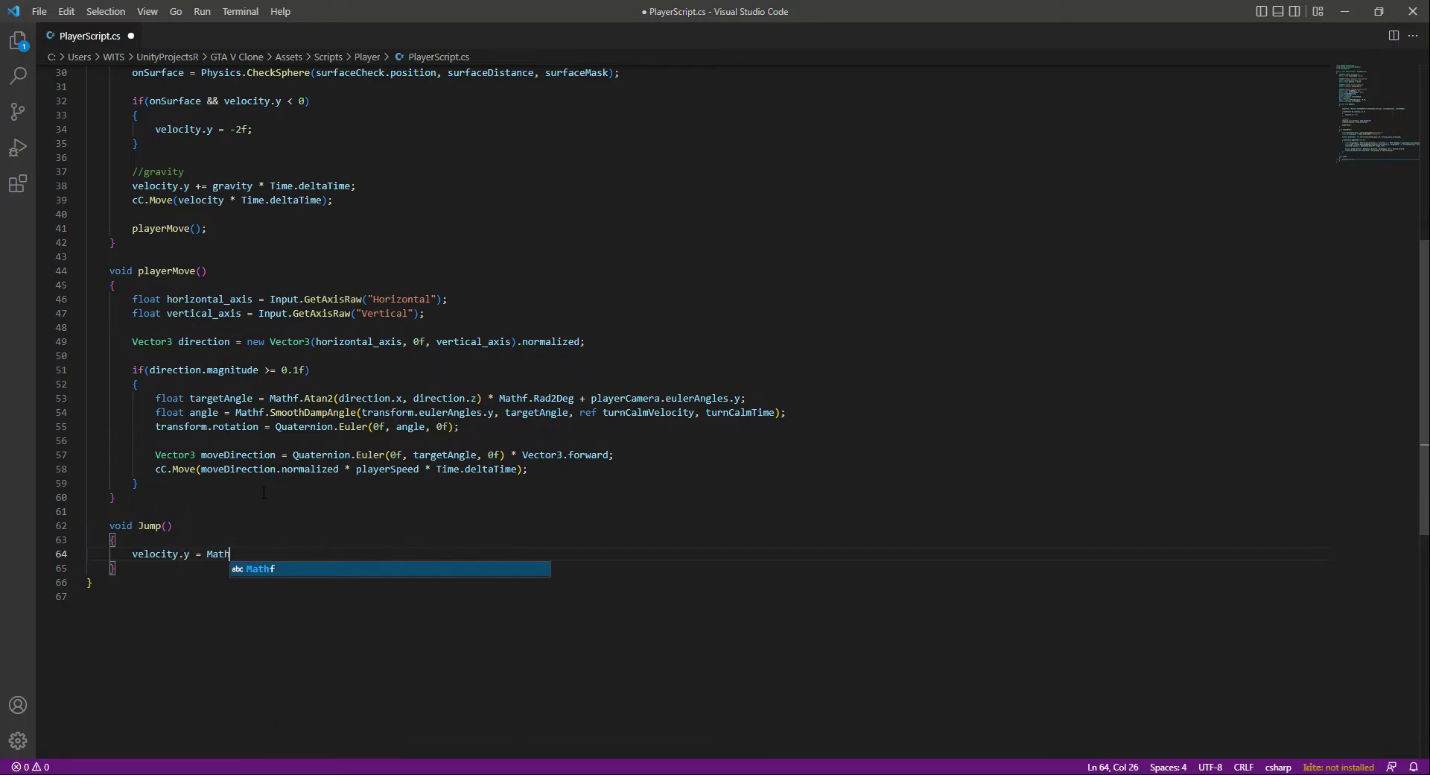
{"action": "type", "text": "f."}
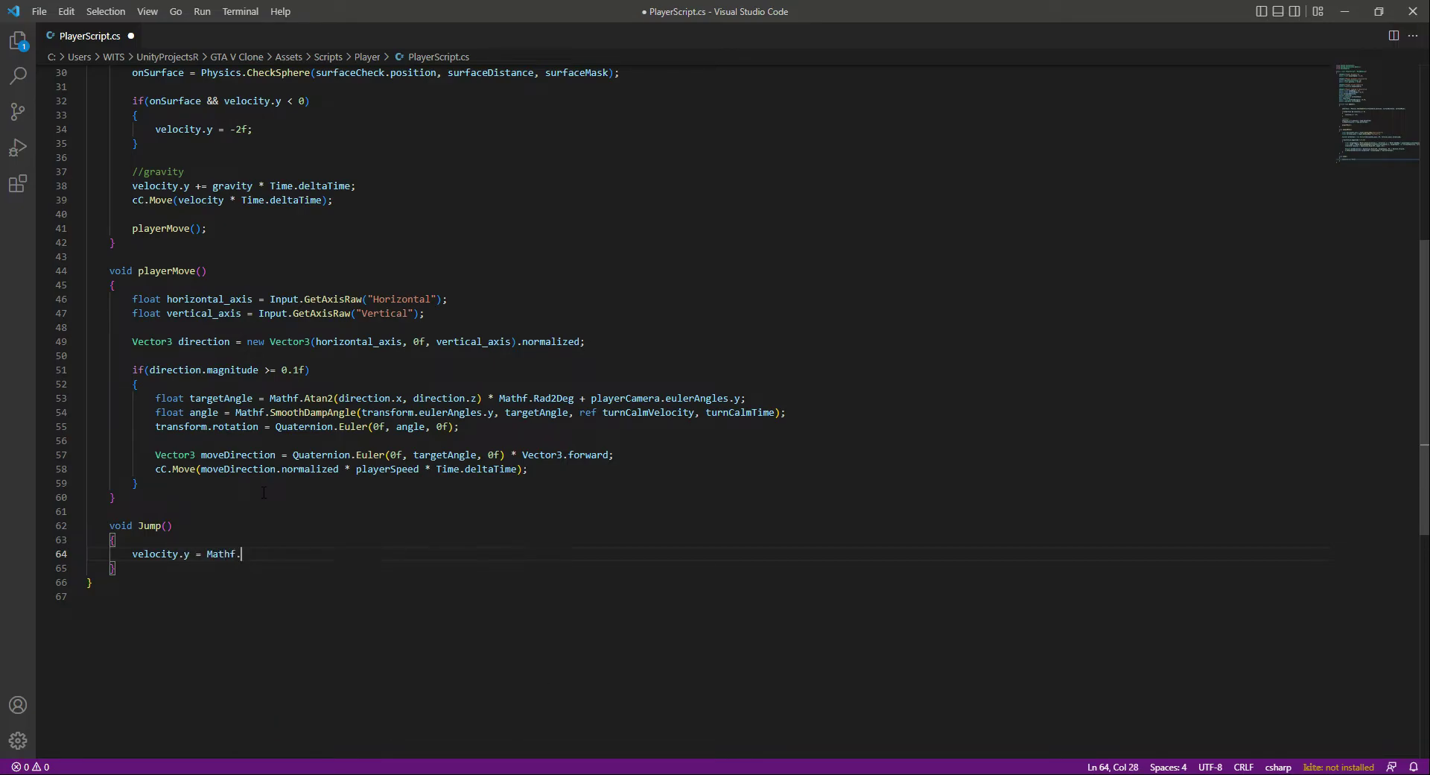
{"action": "type", "text": "Sqrt"}
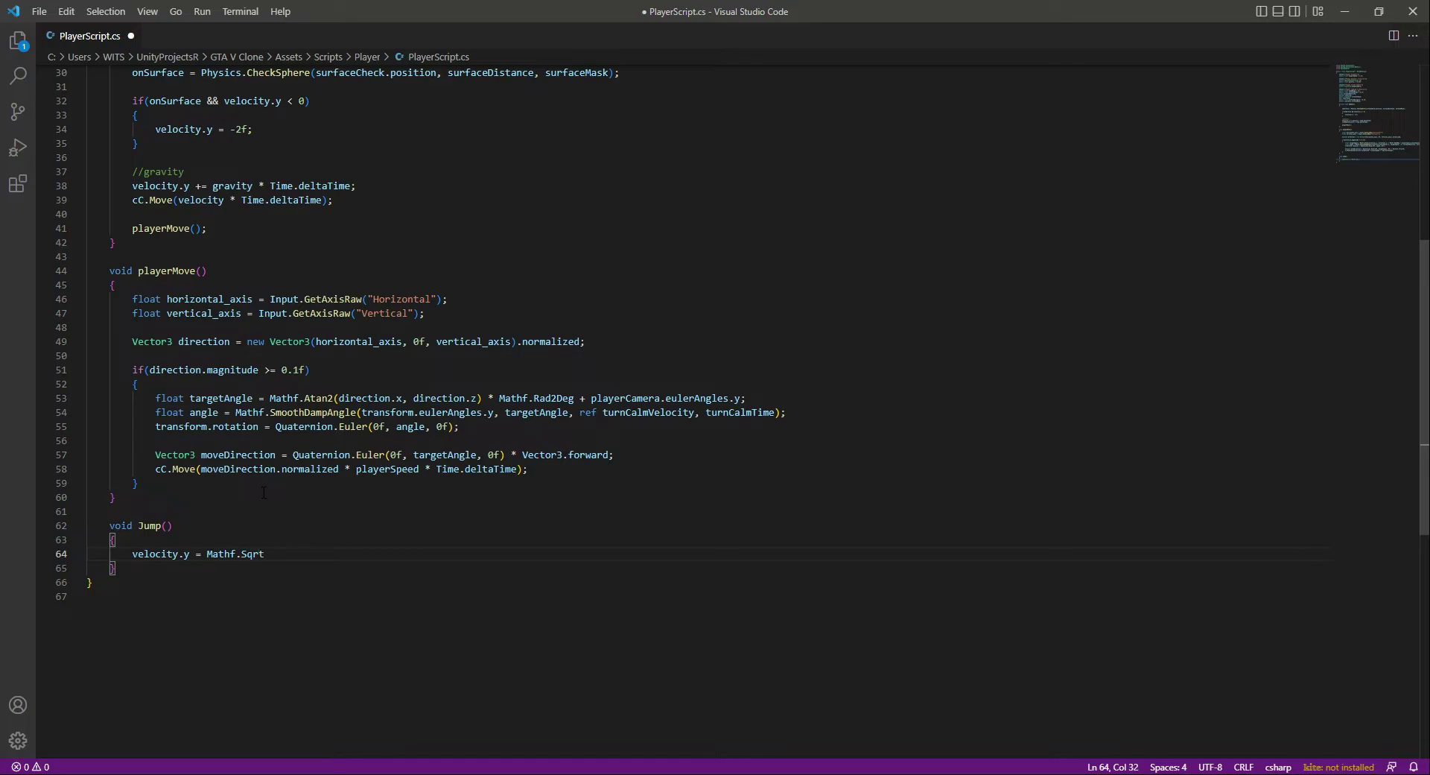
{"action": "type", "text": "(jumpRange * -2"}
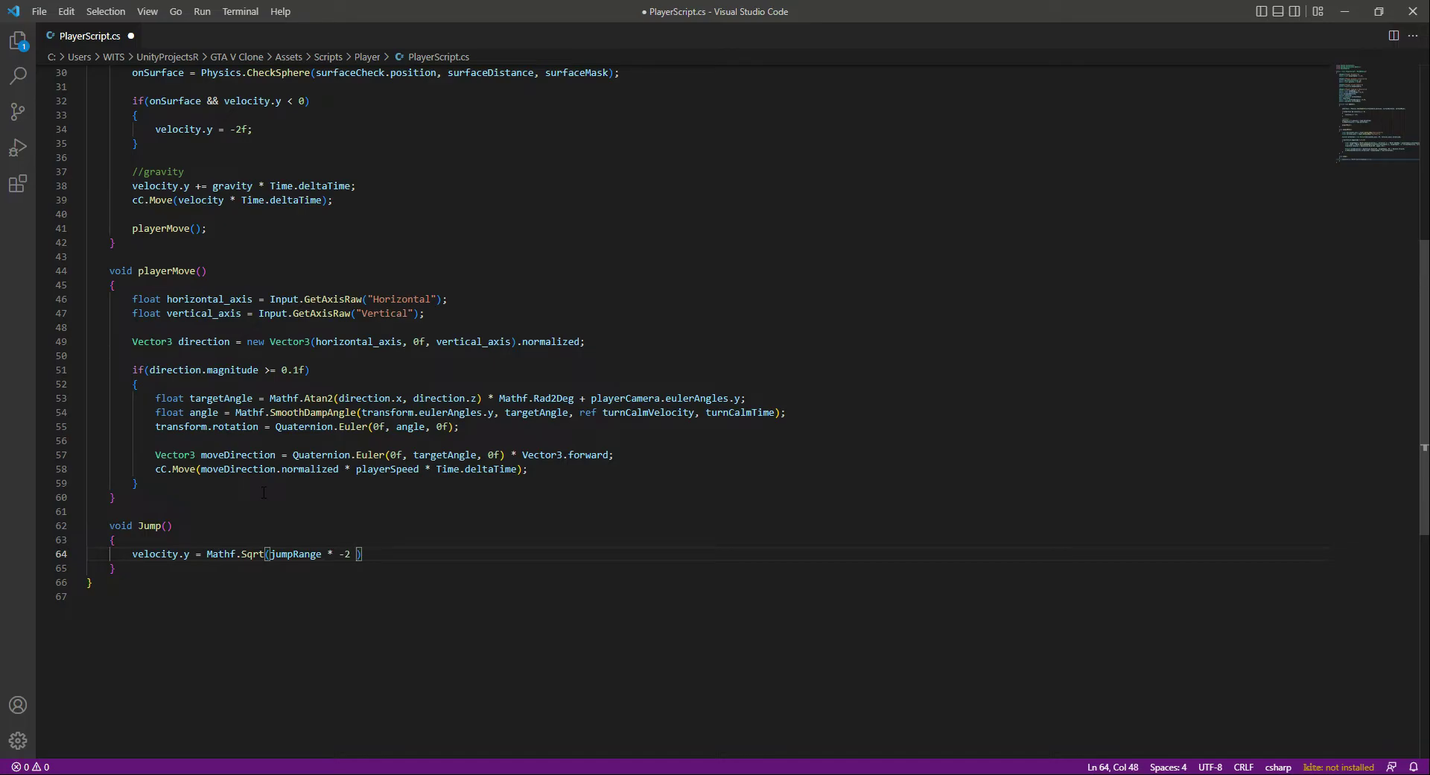
{"action": "type", "text": "* gravity"}
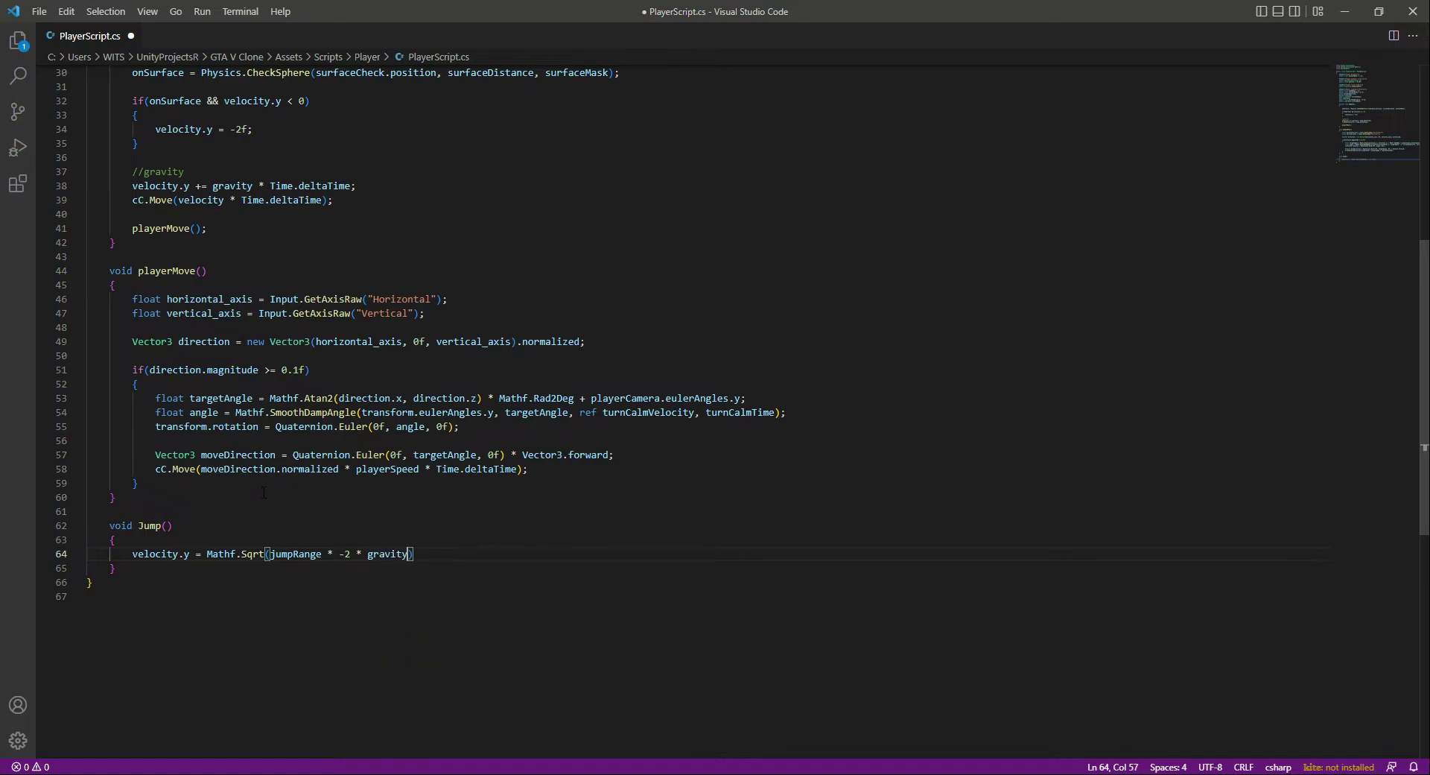
{"action": "type", "text": ";"}
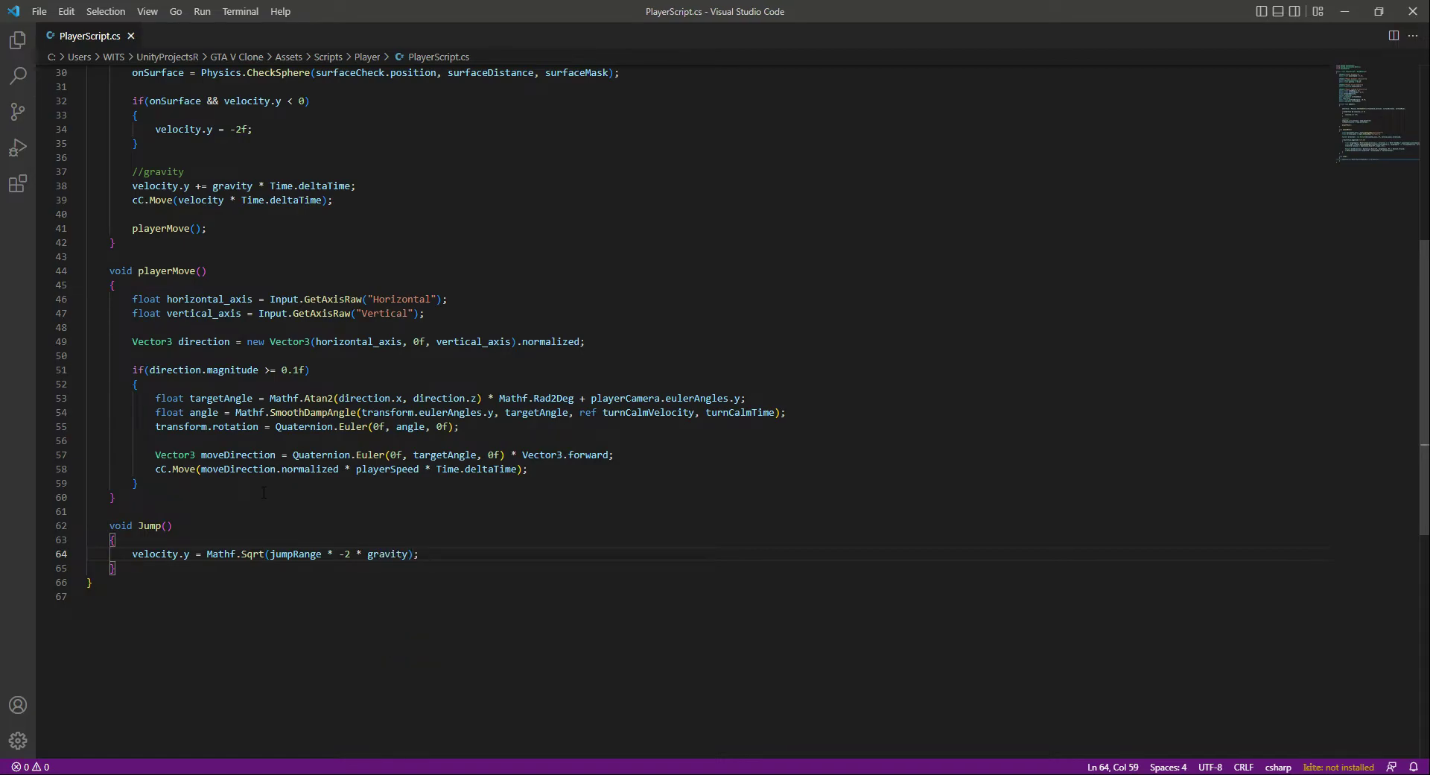
Call Jump(); in Update right after playerMove();.
{"action": "double_click", "coordinate": [160, 554]}
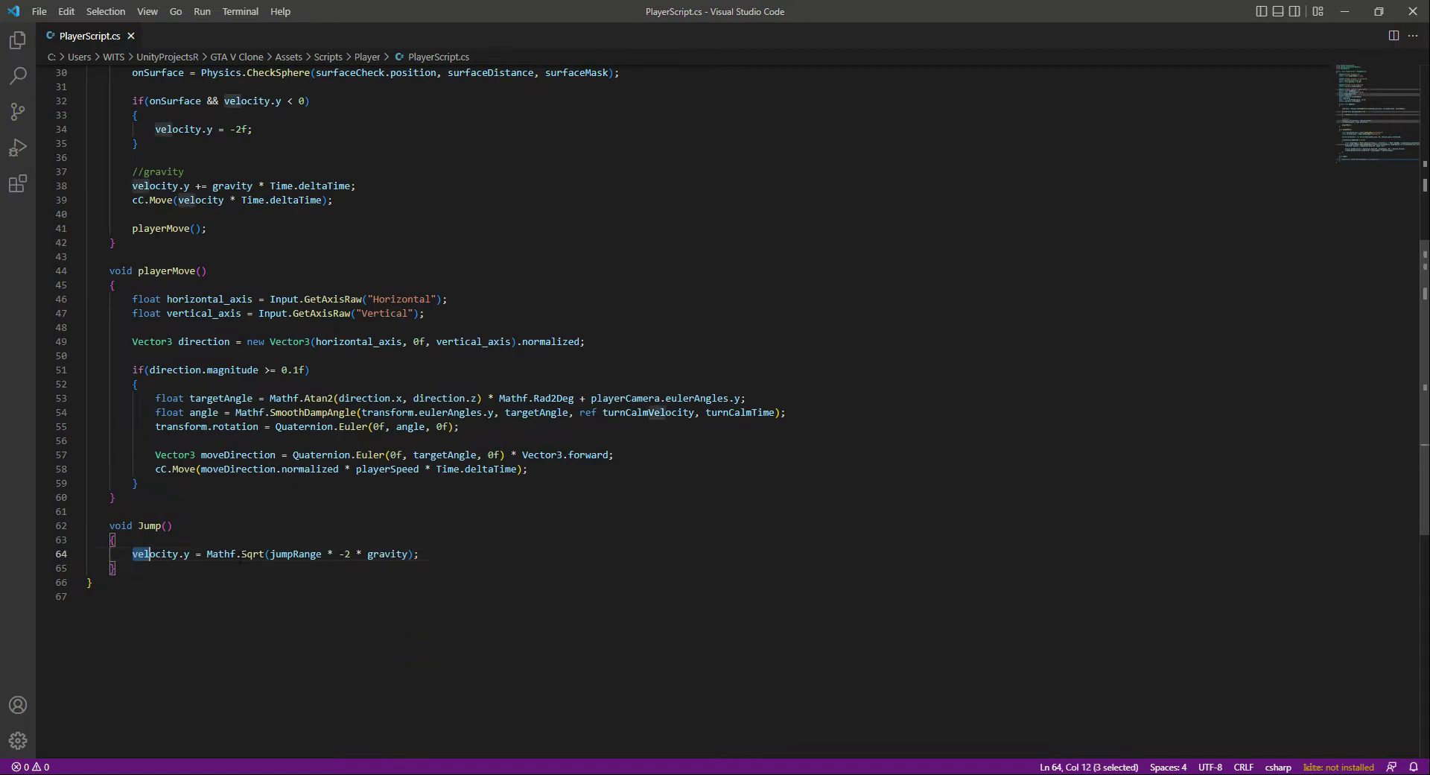
{"action": "left_click", "coordinate": [418, 554]}
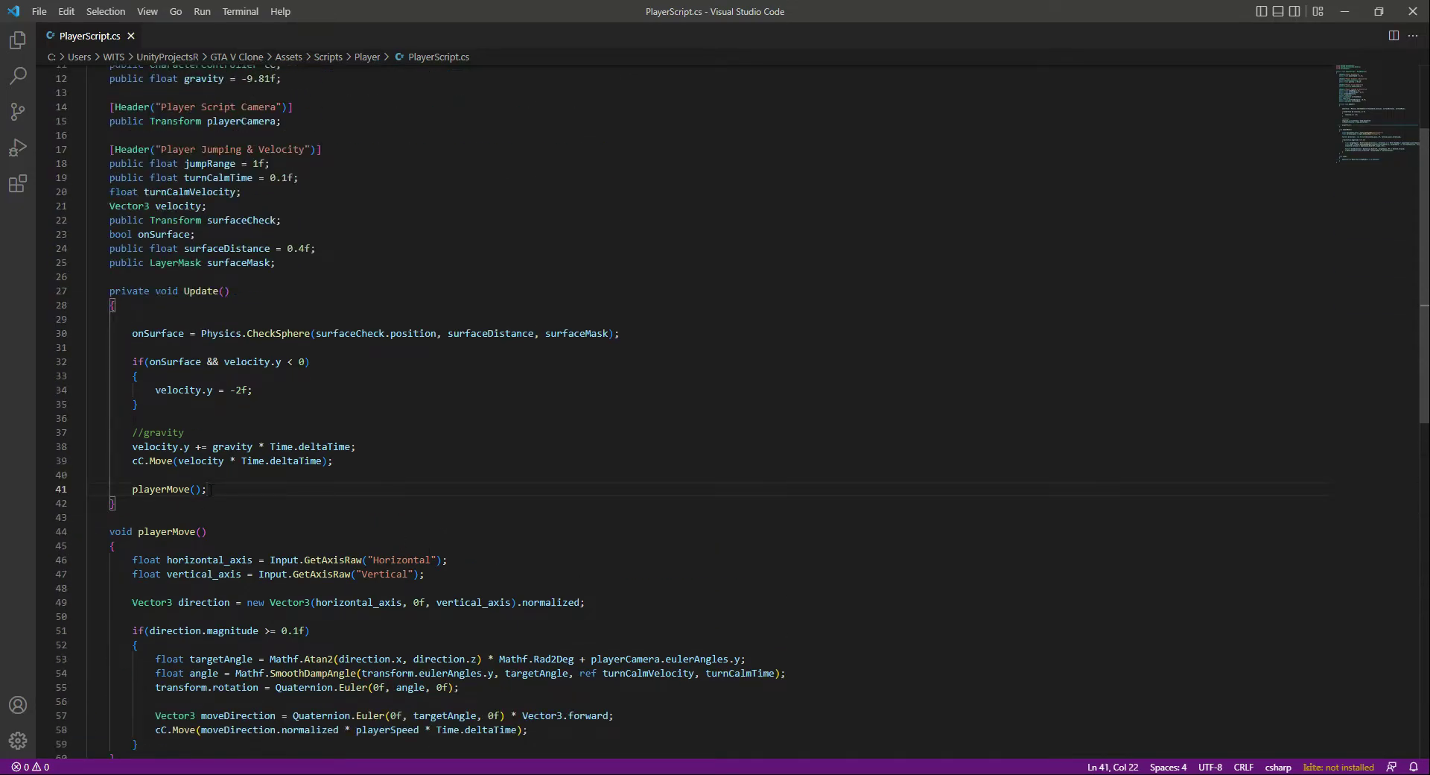
{"action": "type", "text": "Ju"}
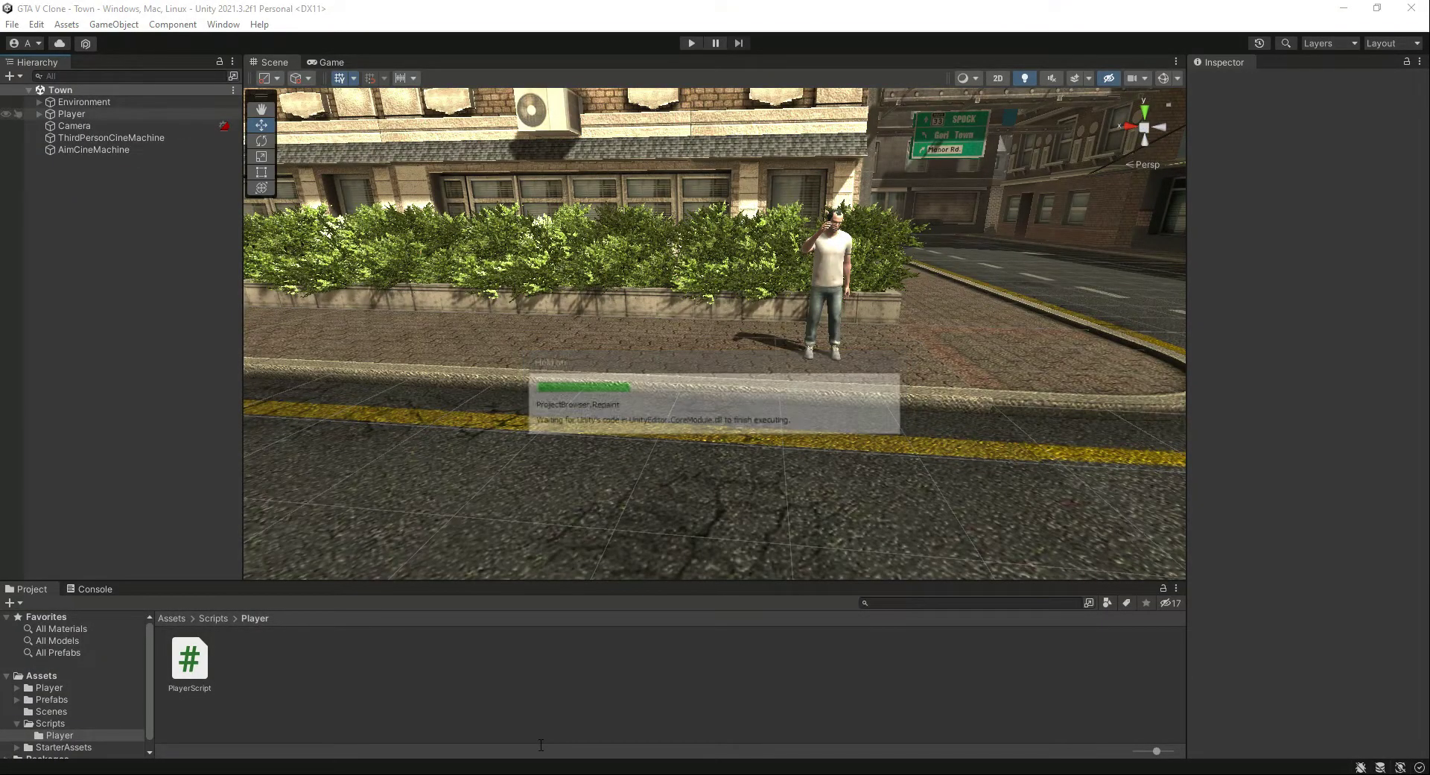
Select Player, play the scene to see it fly upward, then stop the run.
{"action": "left_click", "coordinate": [72, 113]}
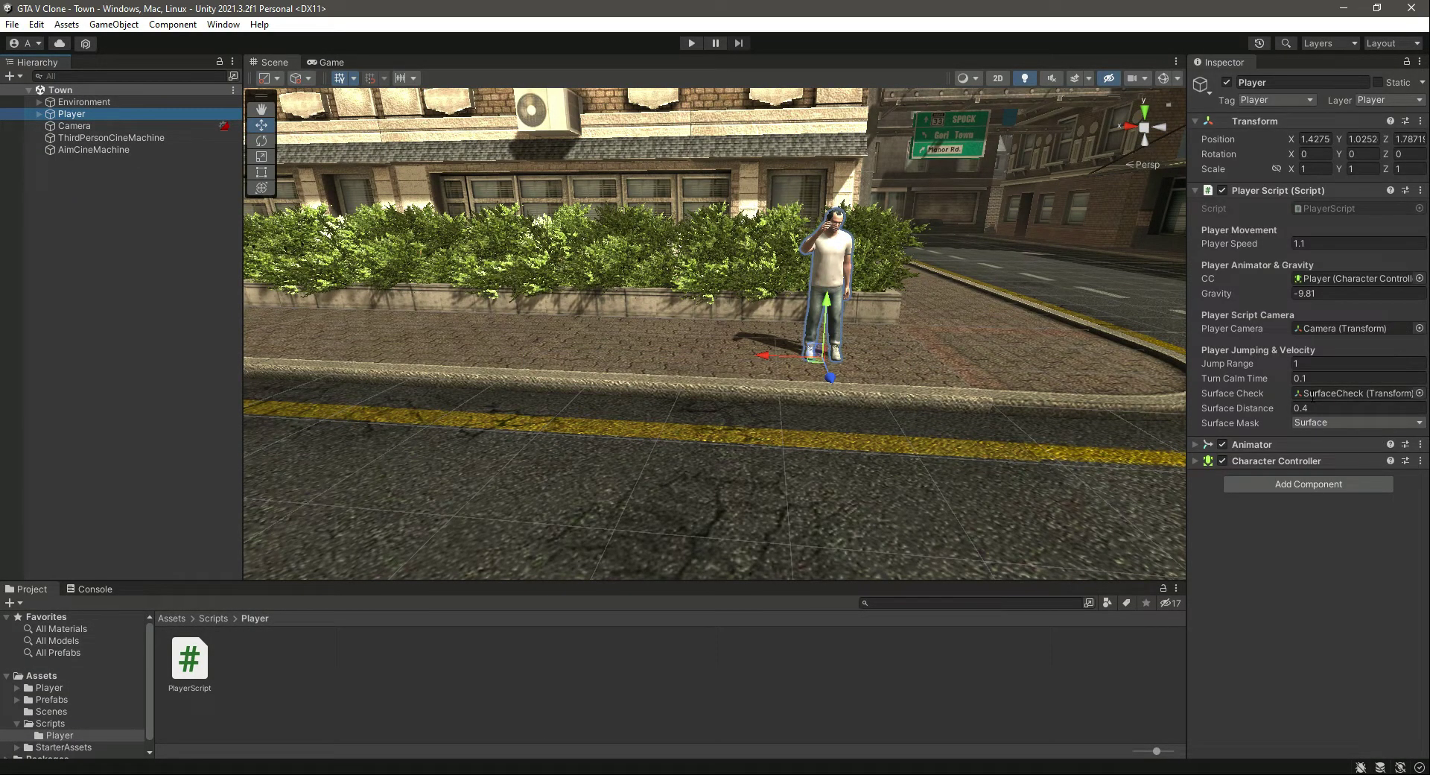
{"action": "left_click", "coordinate": [689, 43]}
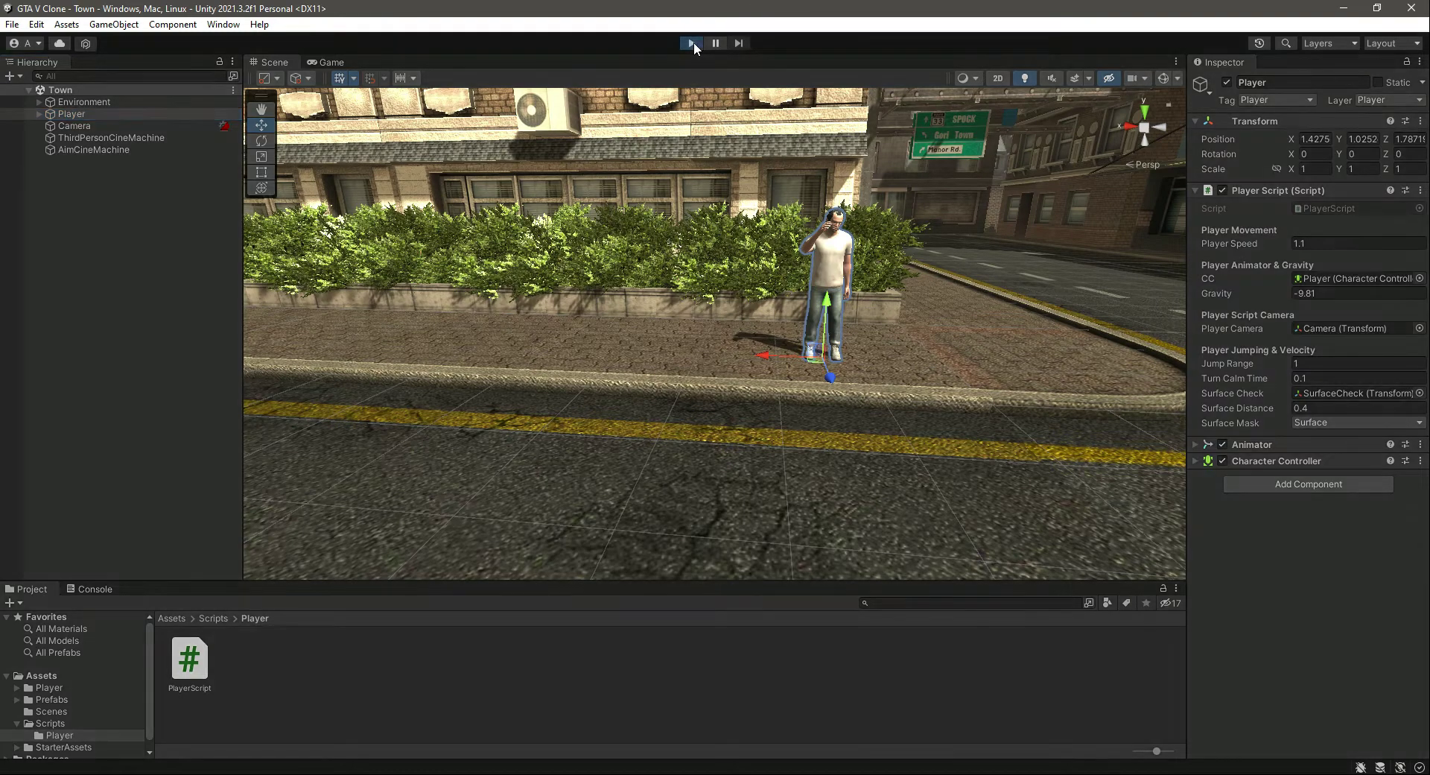
{"action": "left_click", "coordinate": [690, 43]}
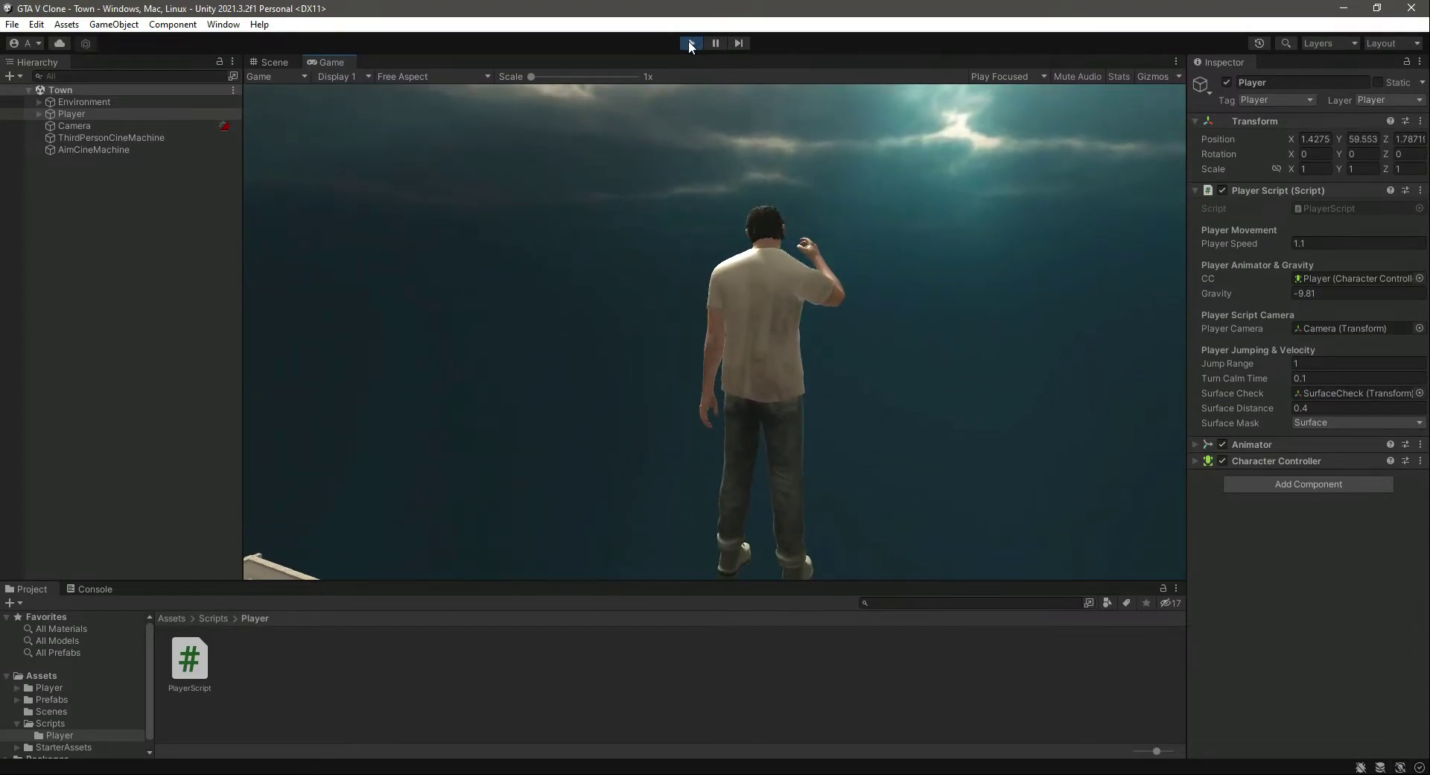
{"action": "left_click", "coordinate": [690, 43]}
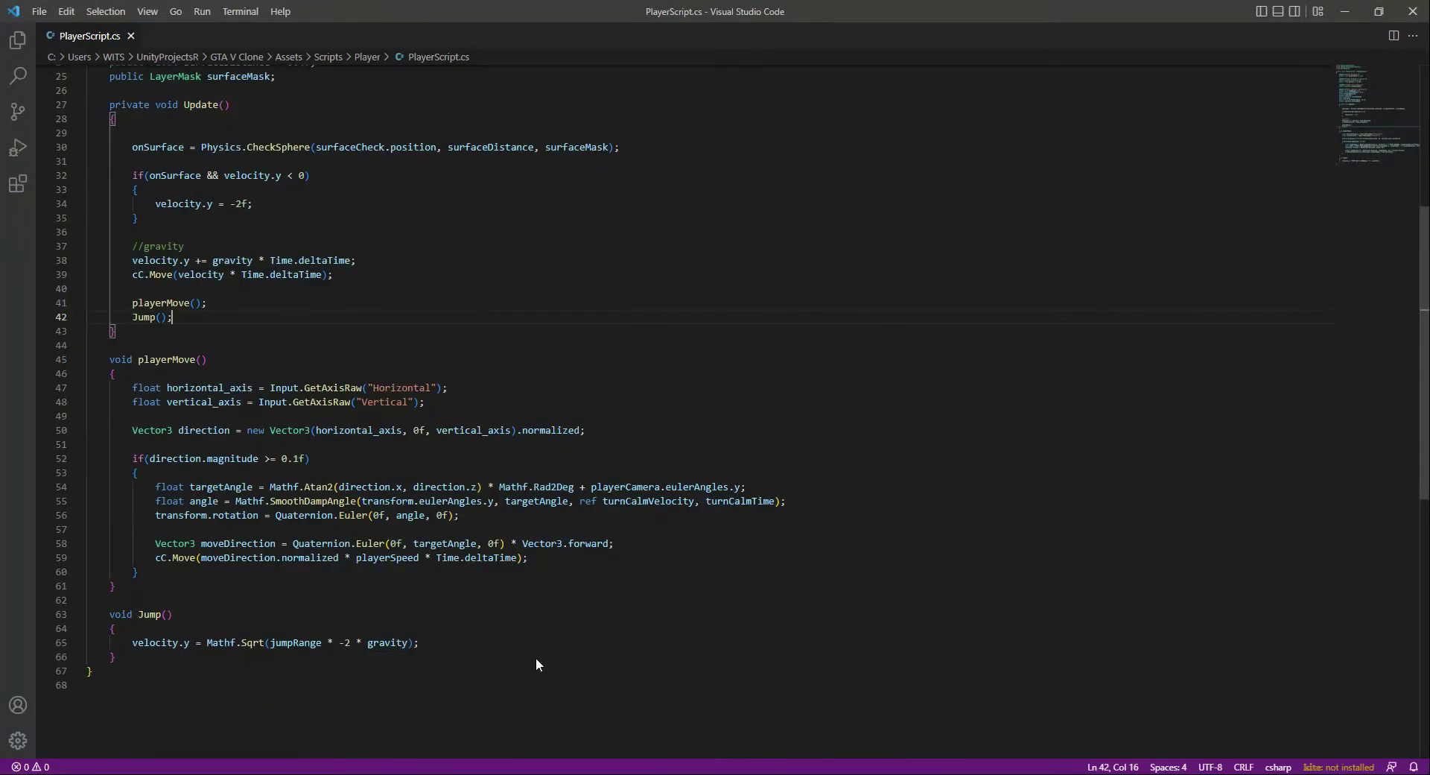
Wrap the velocity line in if(Input.GetButtonDown("Jump") && onSurface) and save.
{"action": "scroll", "scroll_direction": "down", "scroll_amount": 3}
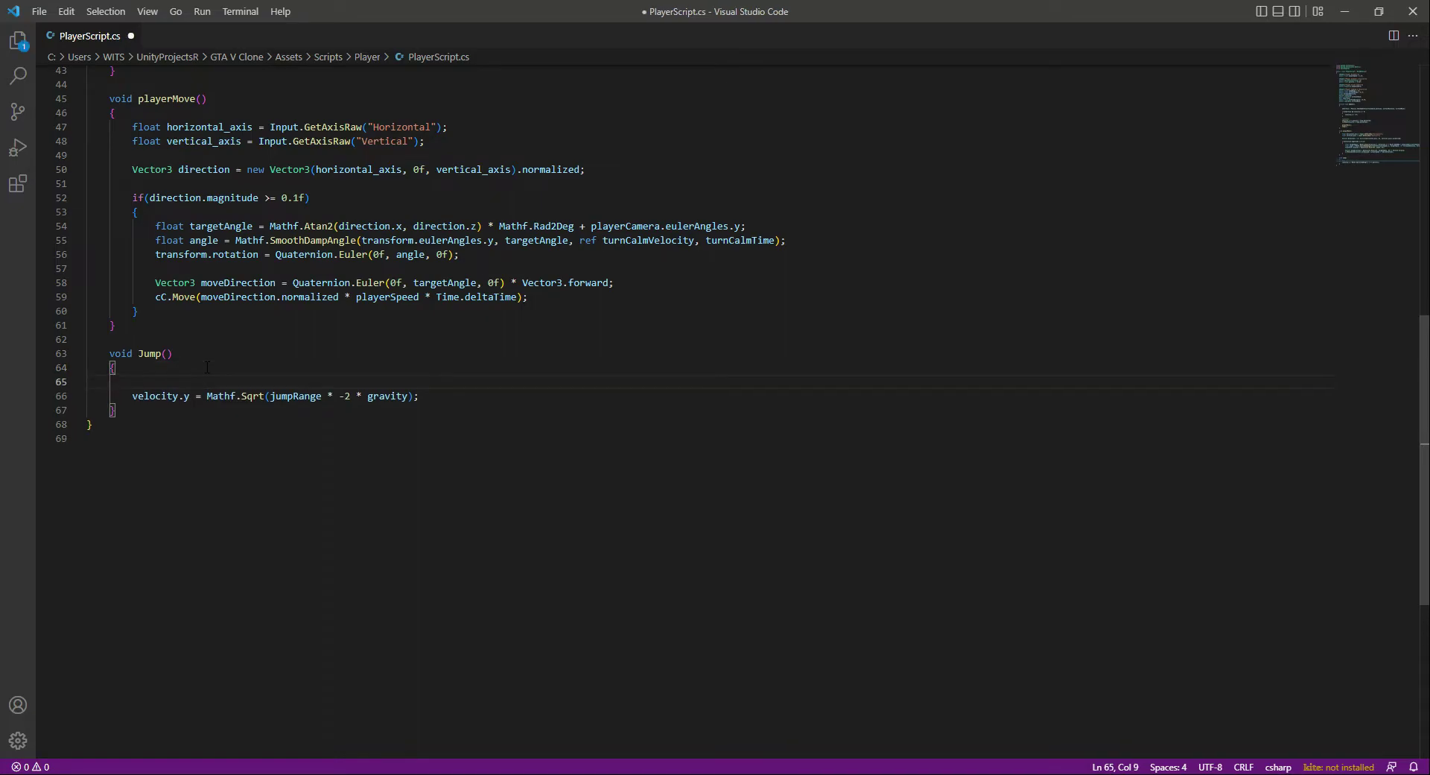
{"action": "type", "text": "if("}
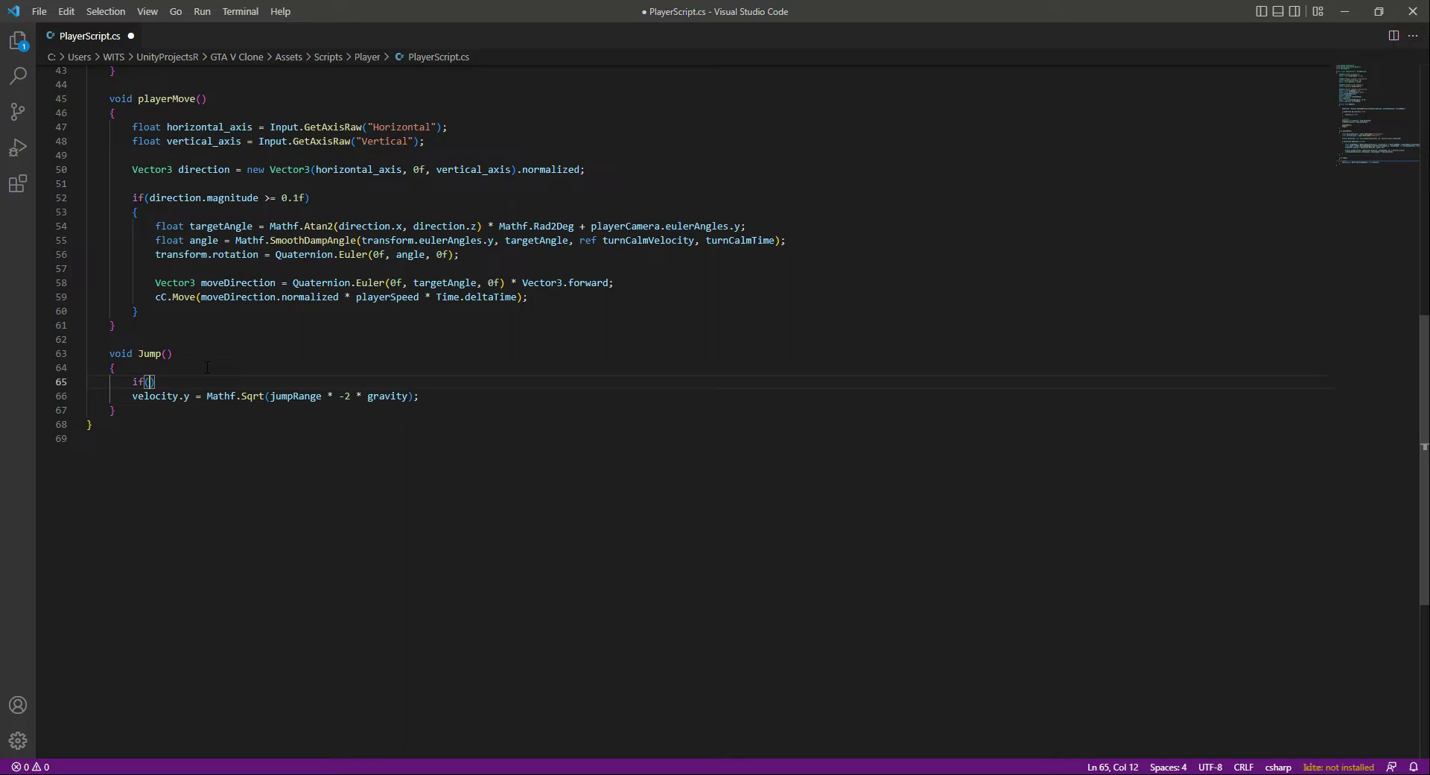
{"action": "type", "text": "Input"}
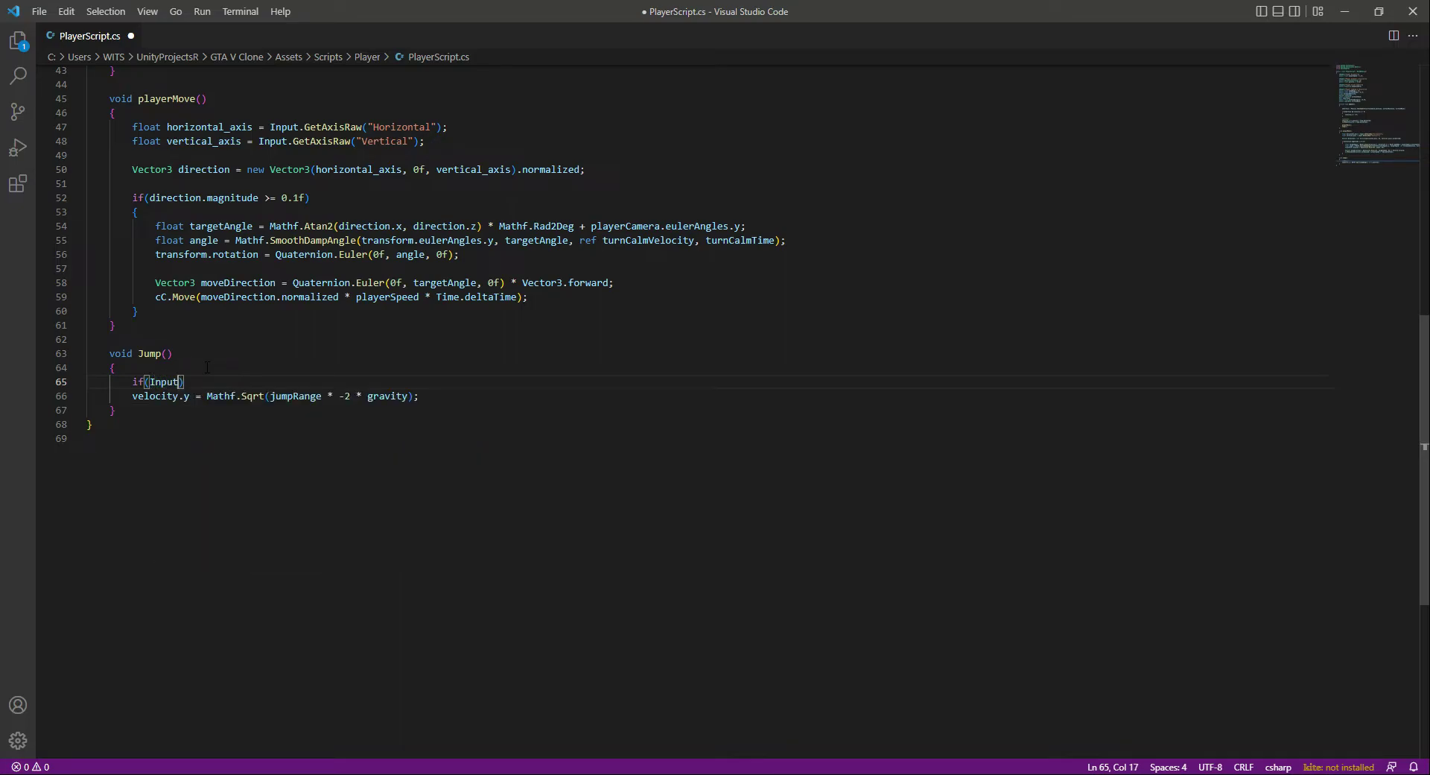
{"action": "type", "text": ".GetButtonDown(\""}
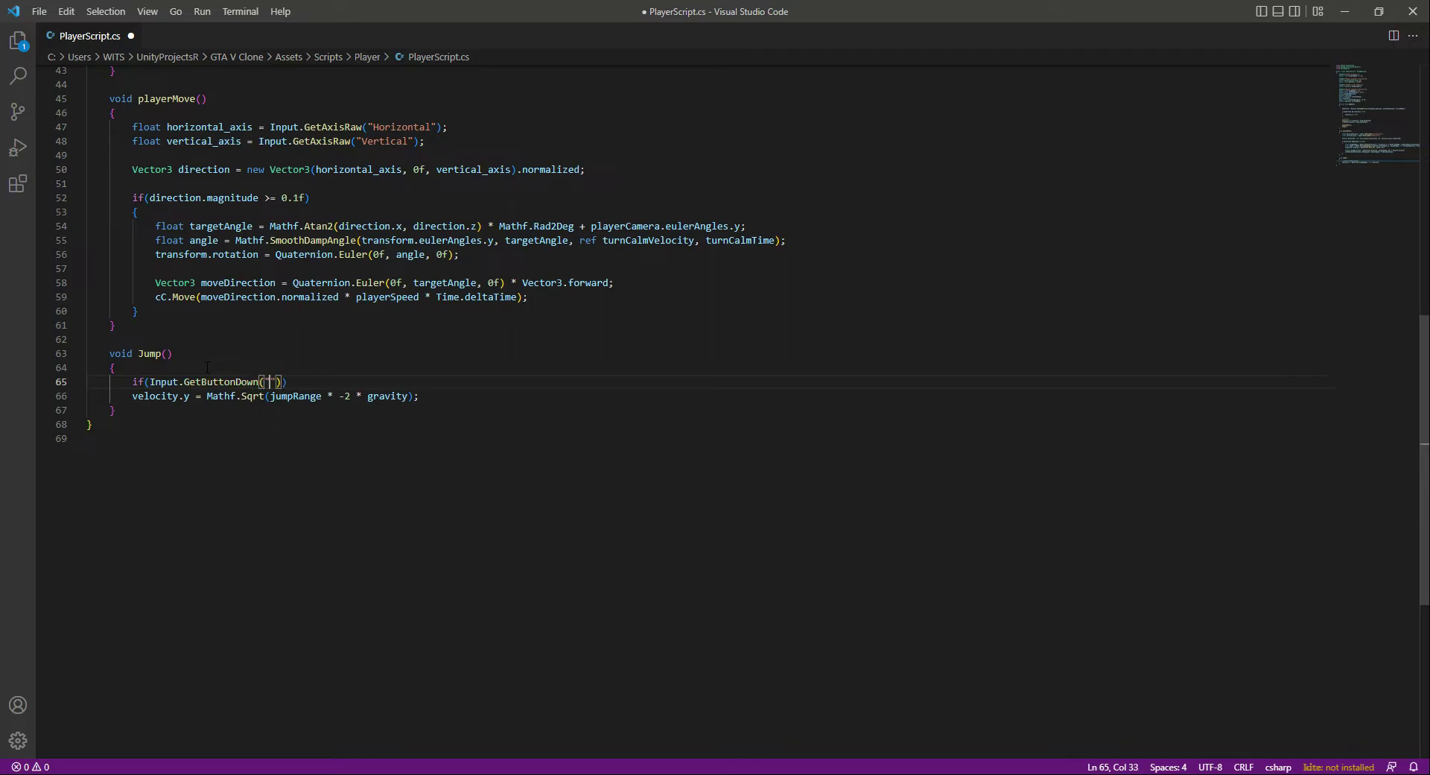
{"action": "type", "text": "Jump"}
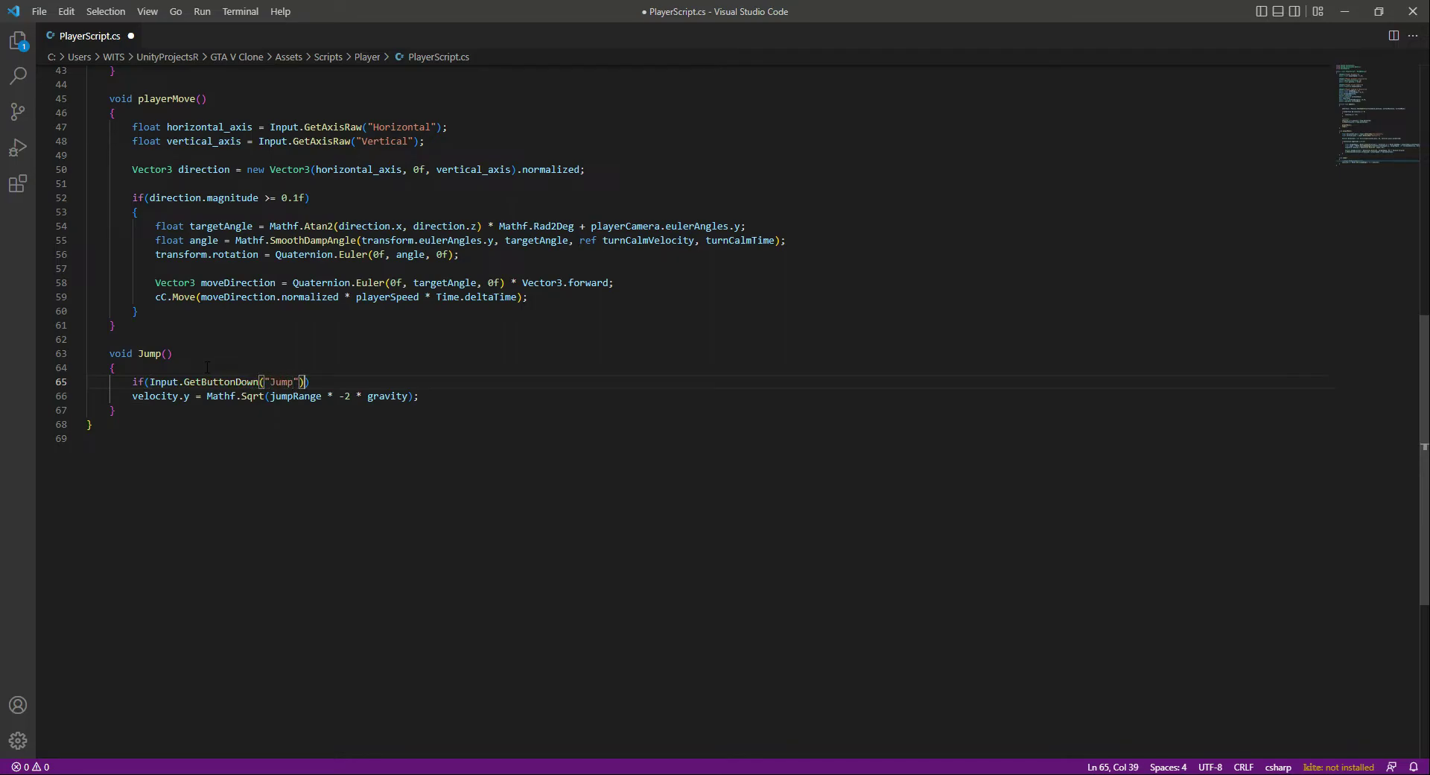
{"action": "type", "text": "&&"}
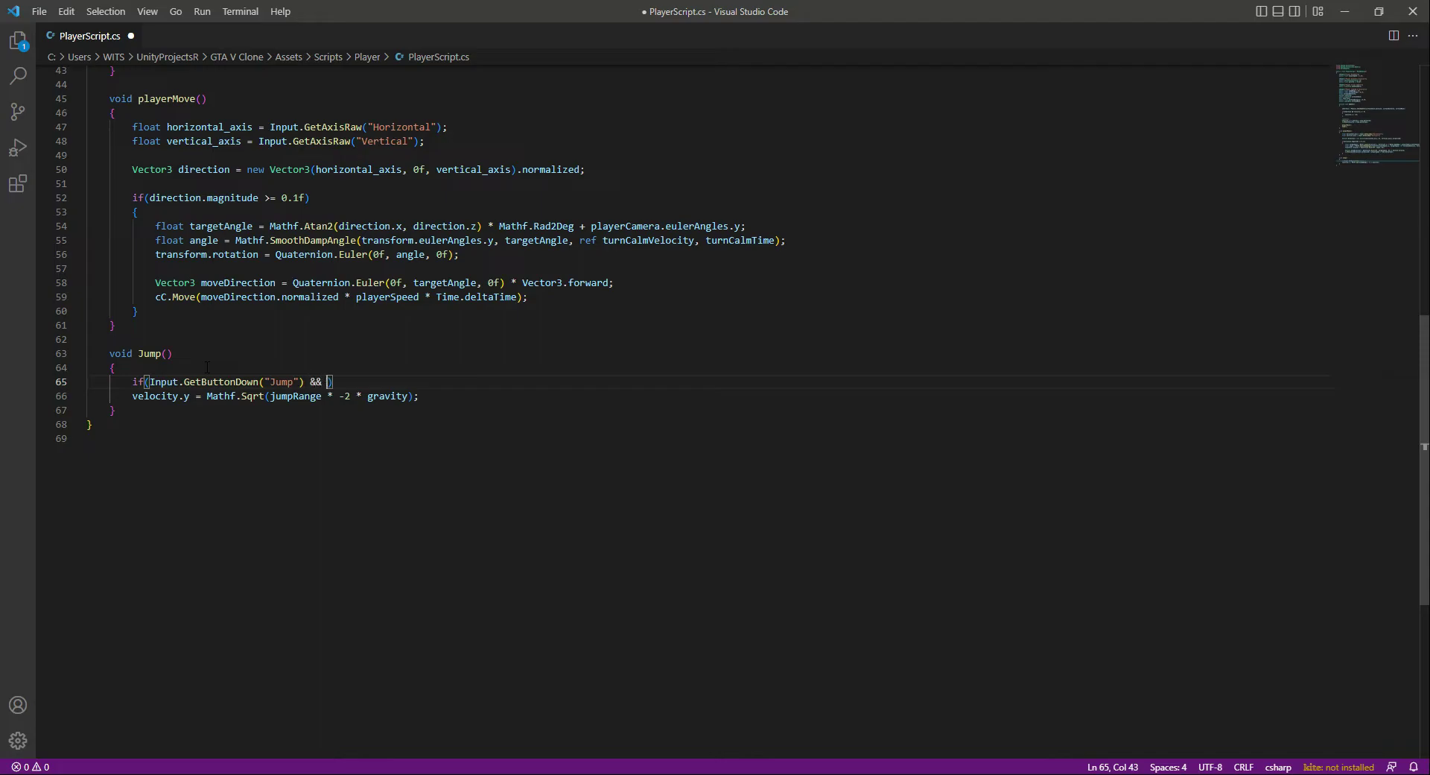
{"action": "type", "text": "onSurface"}
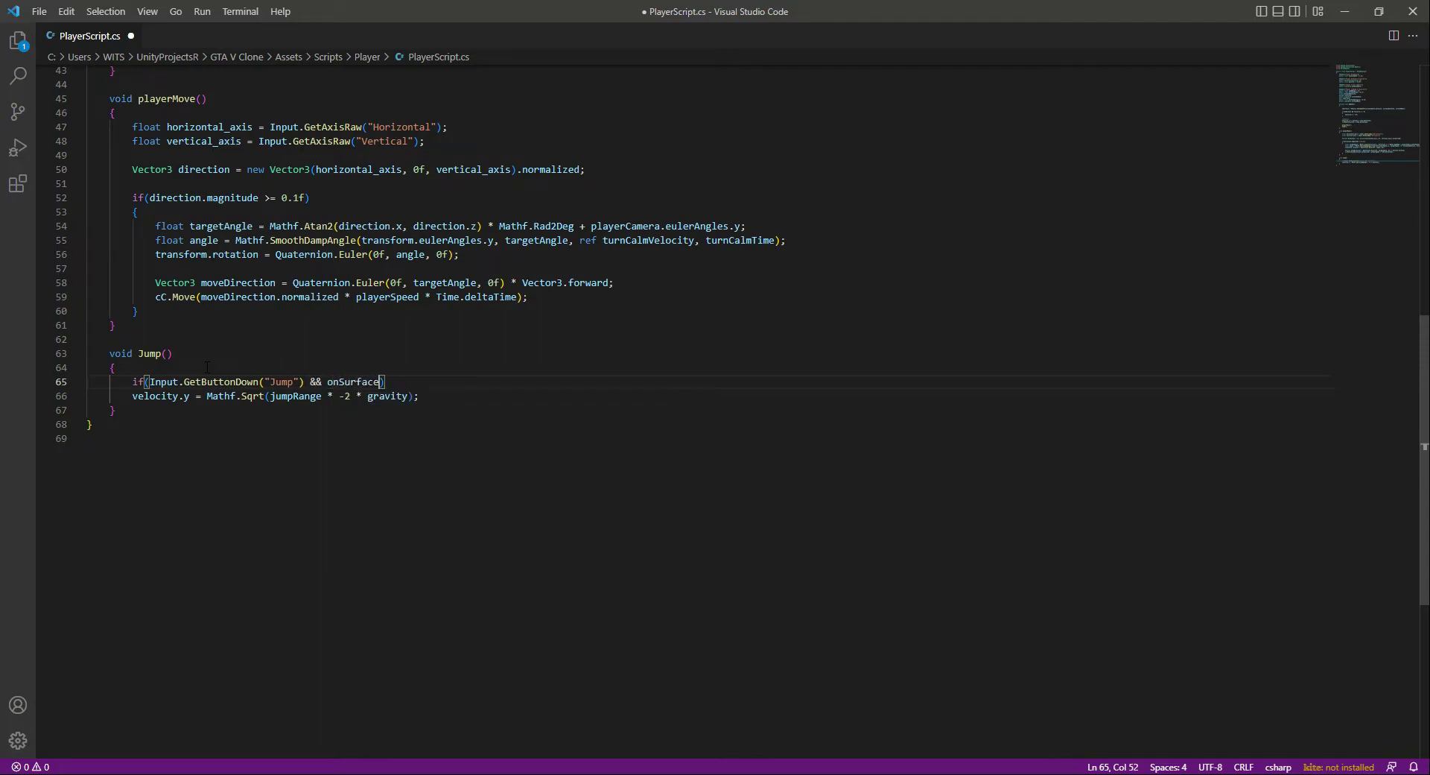
{"action": "type", "text": "("}
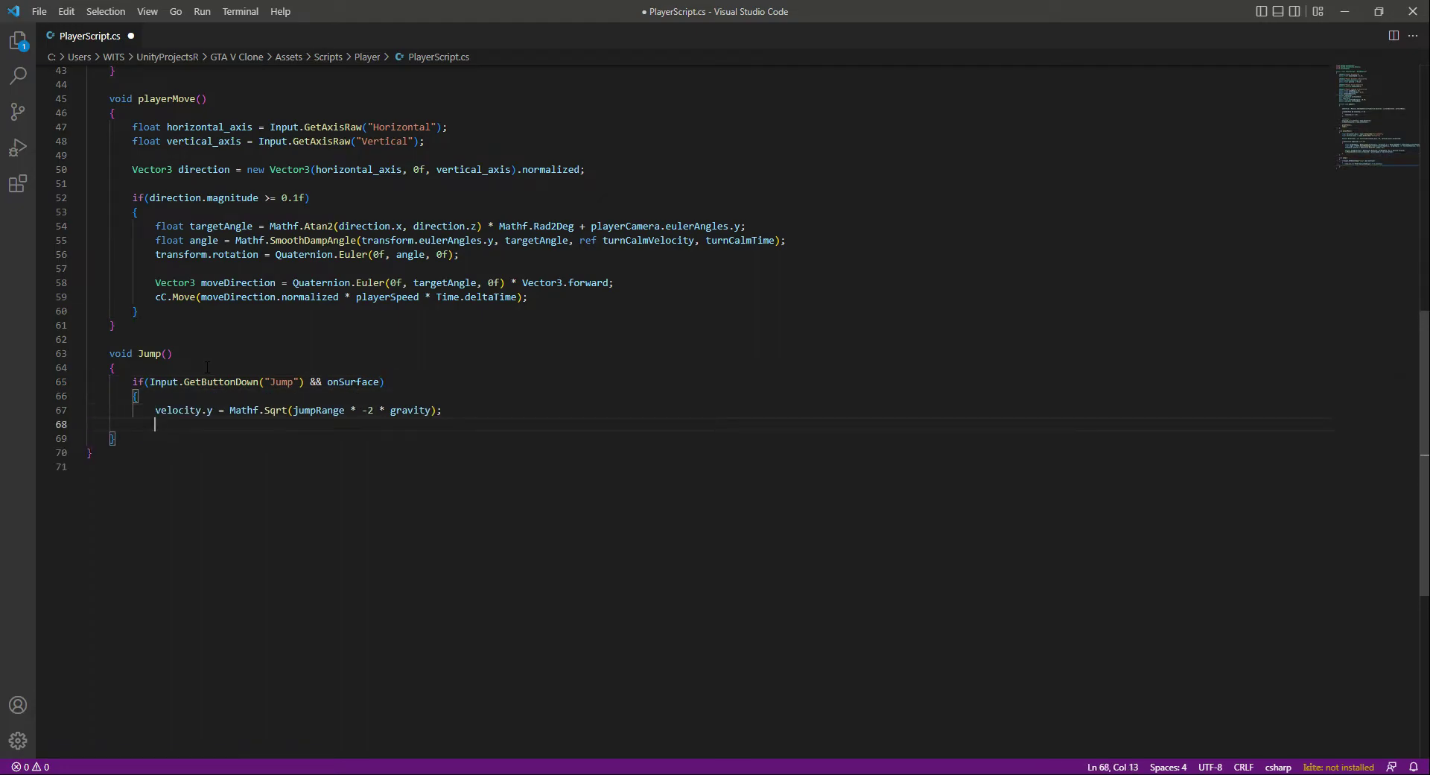
{"action": "key", "text": "ctrl+s"}
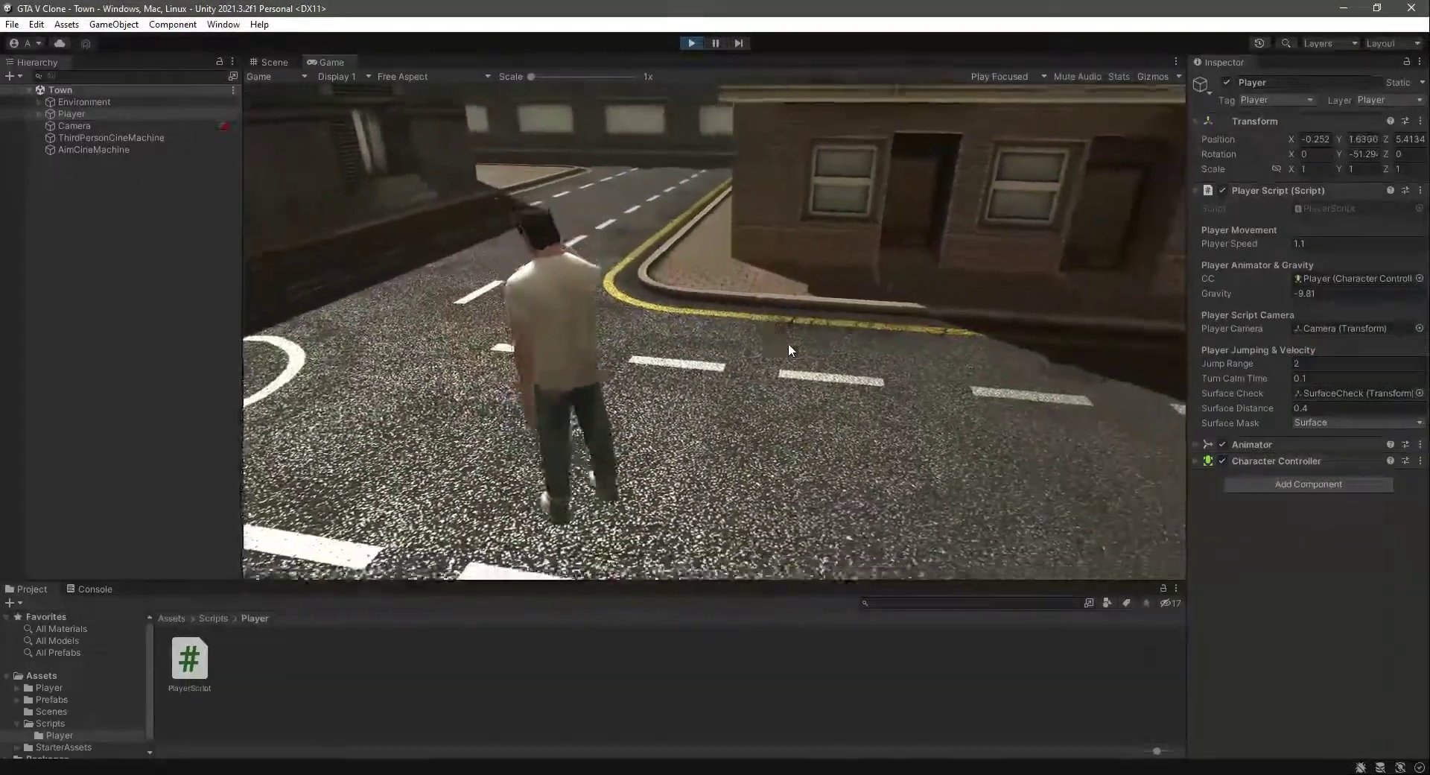
Try a different Jump Range in the Inspector during play, then stop the run.
{"action": "left_click", "coordinate": [1341, 363]}
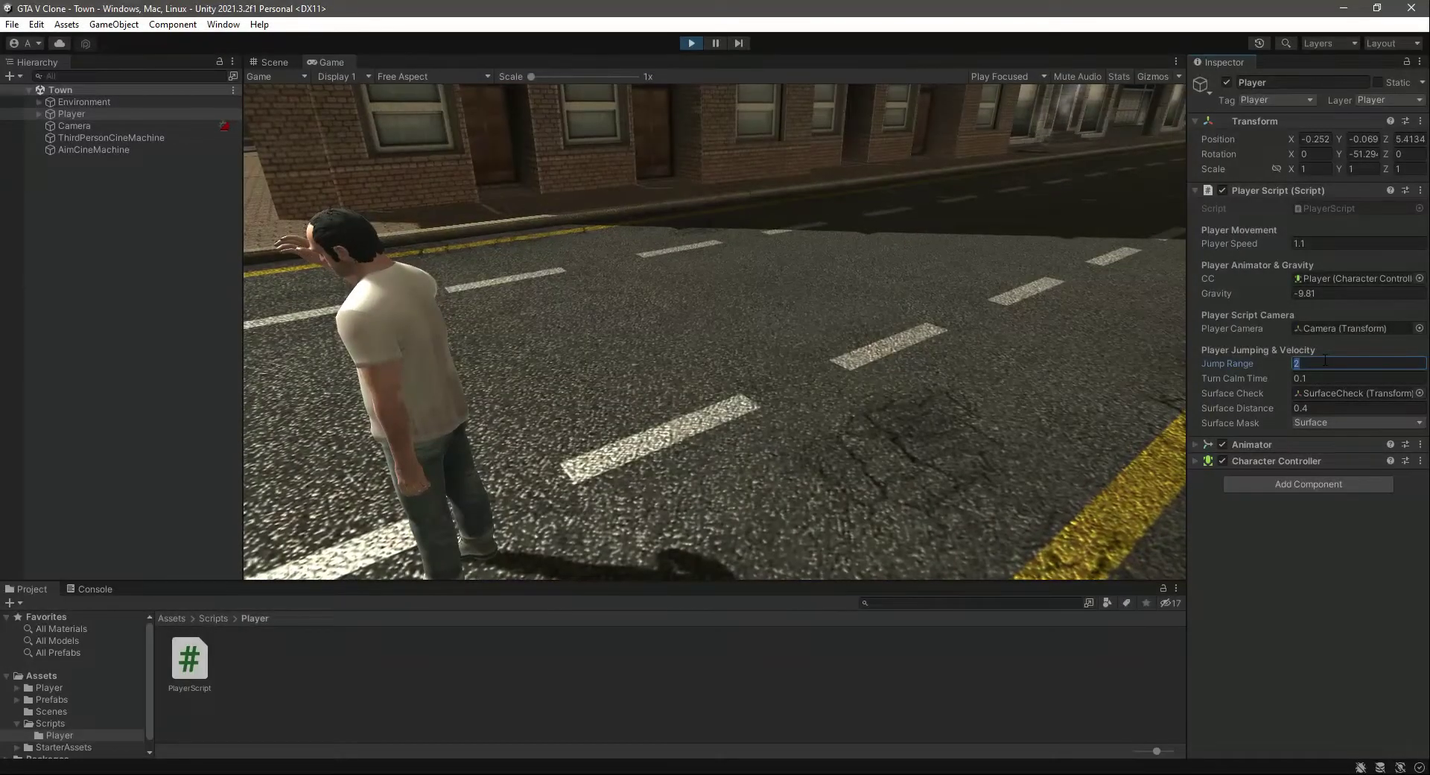
{"action": "type", "text": "10"}
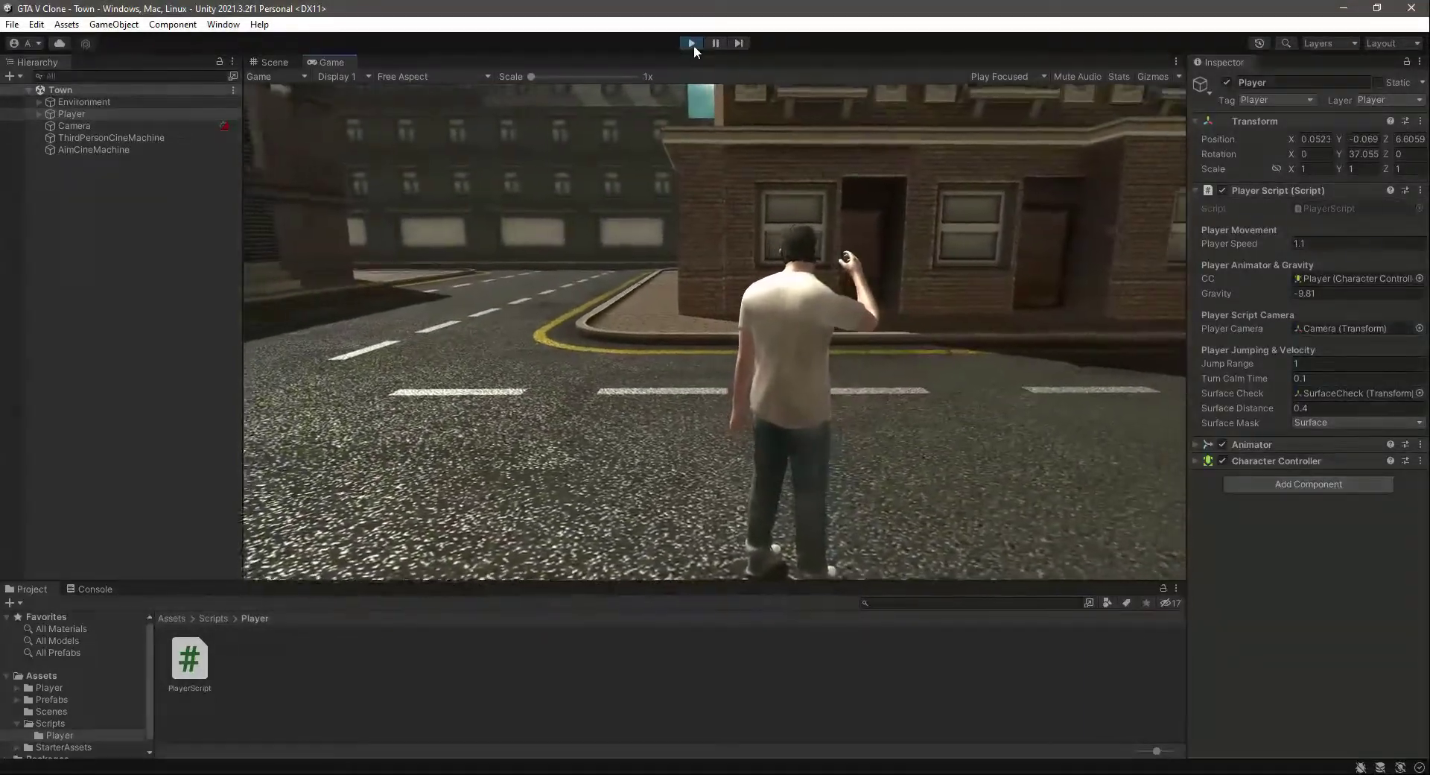
{"action": "left_click", "coordinate": [690, 43]}
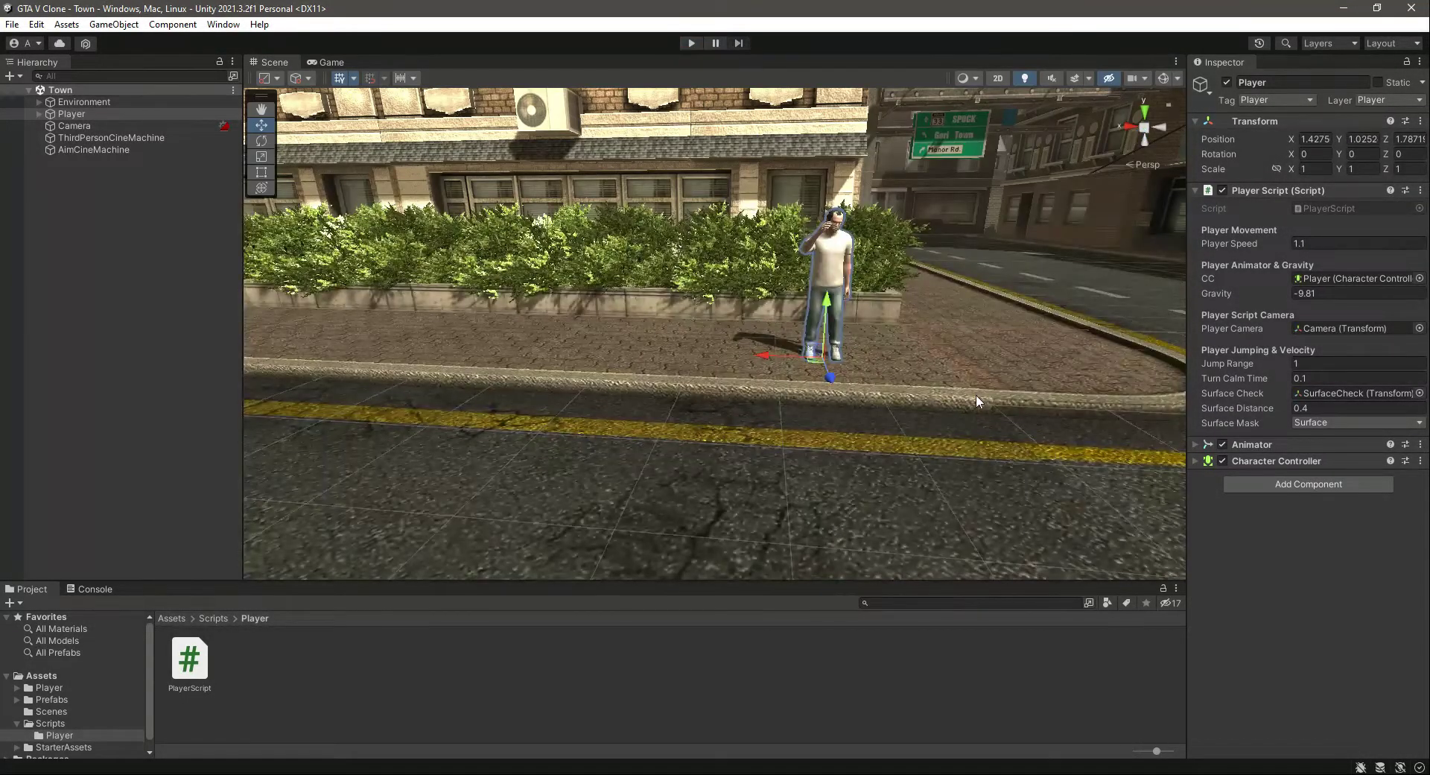